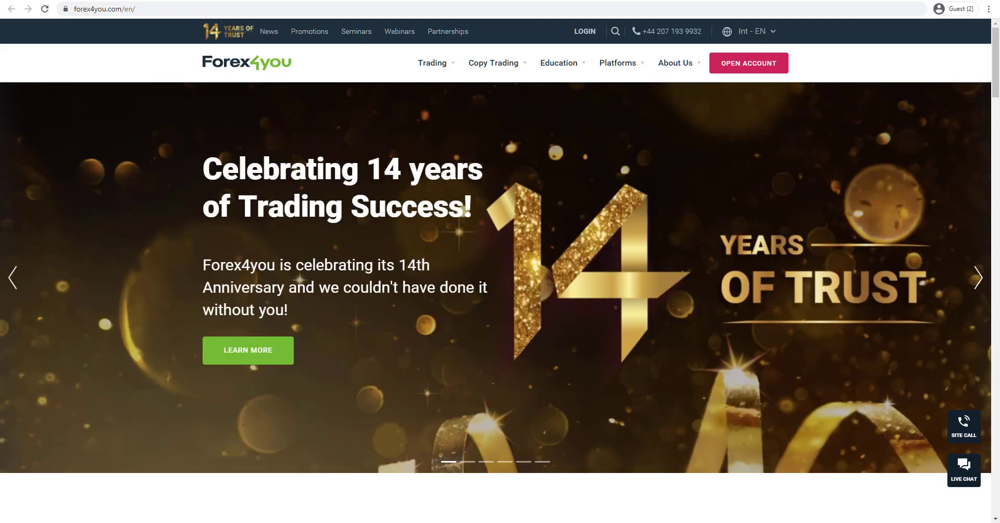
# Reach the License page under About Us describing E-Global's BVI FSC authorization
pyautogui.click(984, 277)
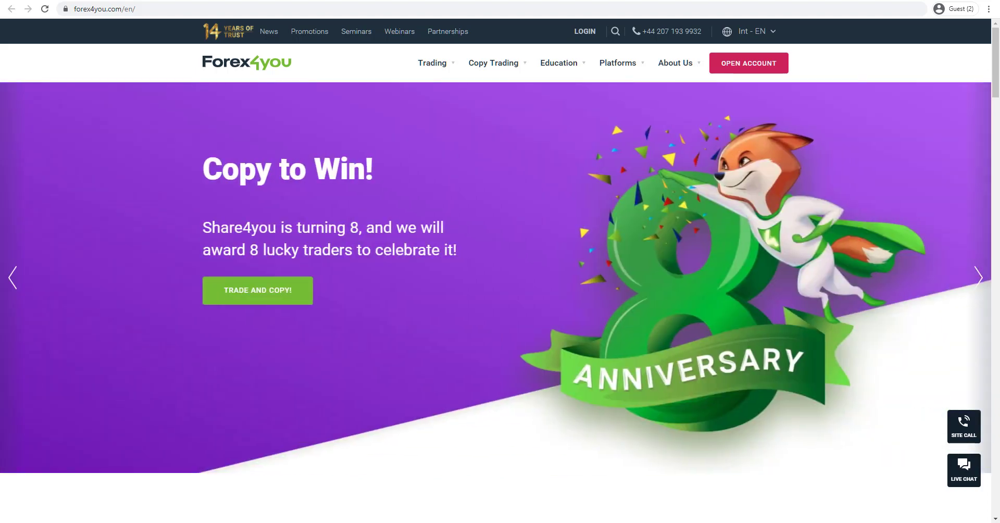
pyautogui.click(988, 277)
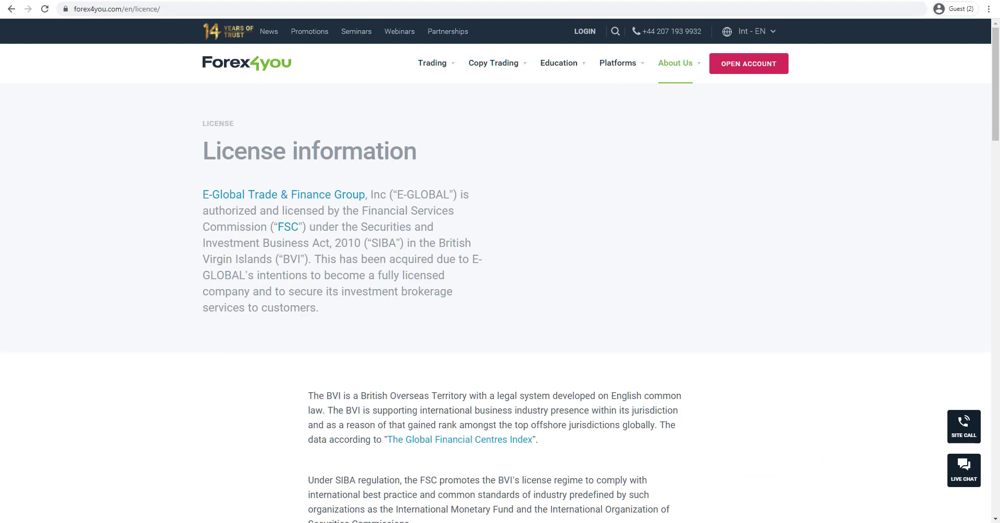
pyautogui.moveTo(243, 352)
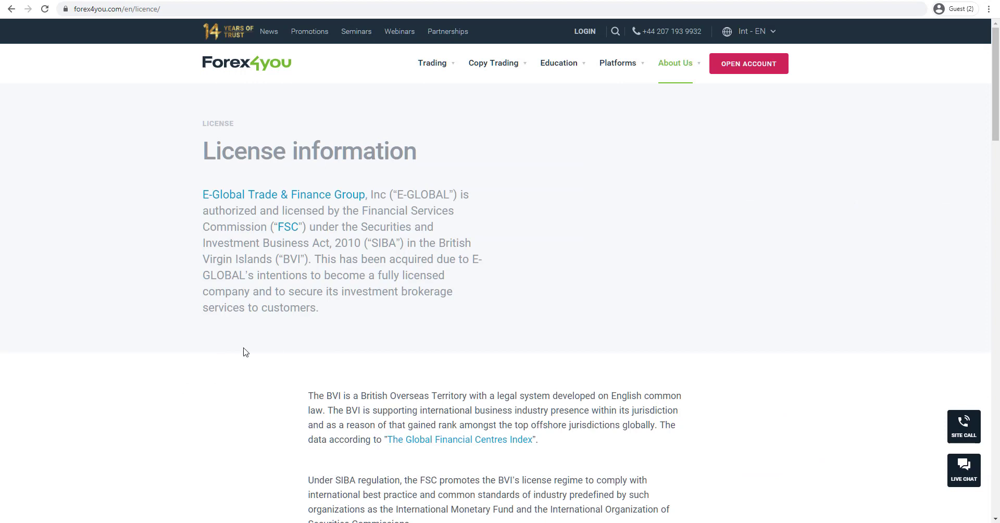
pyautogui.moveTo(313, 215)
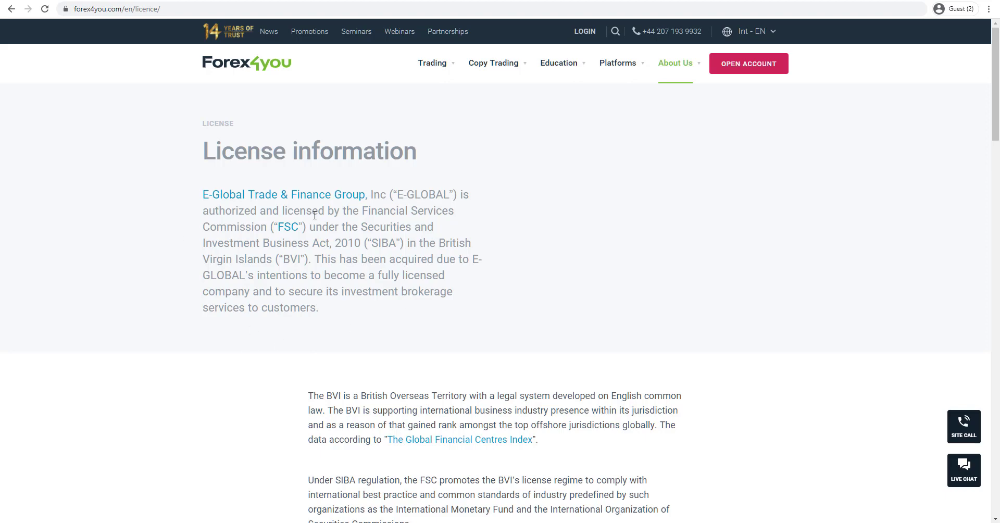
pyautogui.moveTo(372, 253)
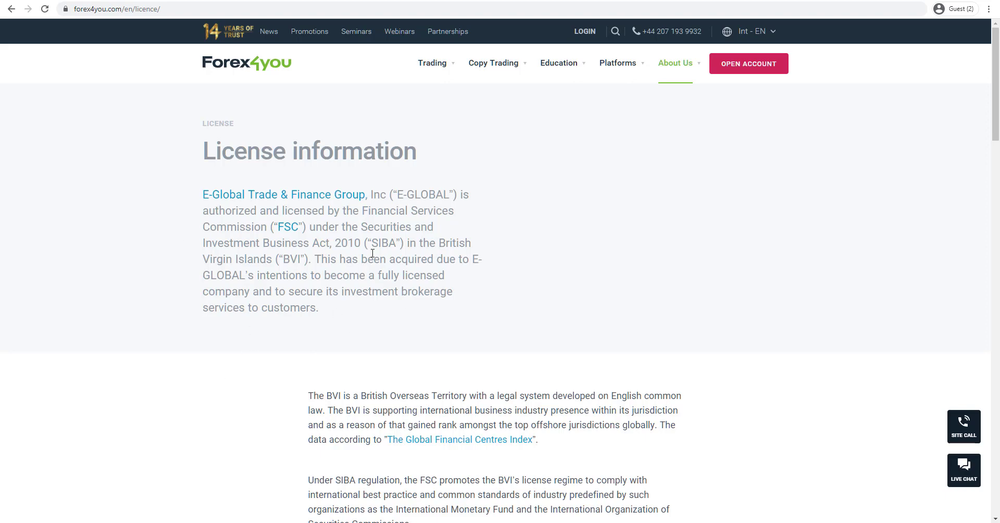
# Scroll the BVI FSC Regulated Entities list to the two E-Global Trade & Finance Group entries
pyautogui.scroll(-3)
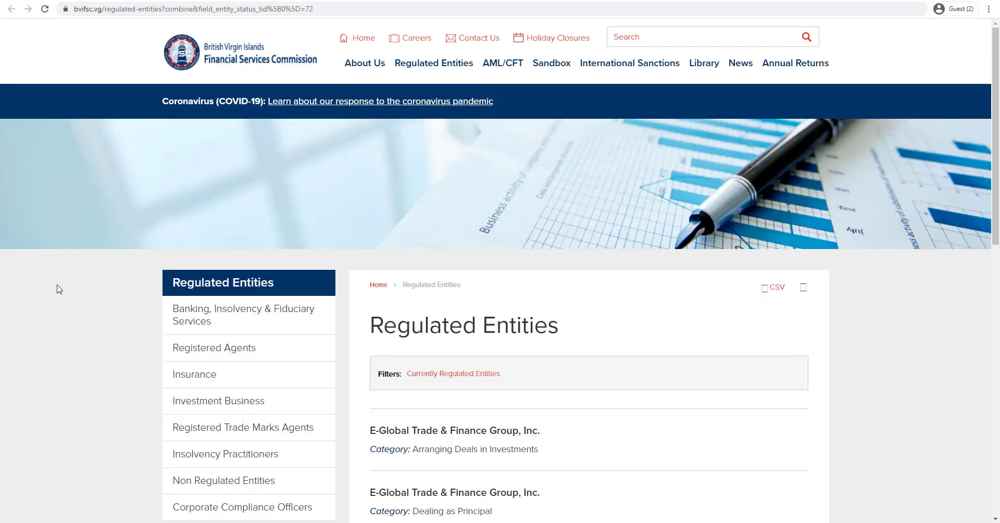
pyautogui.scroll(-3)
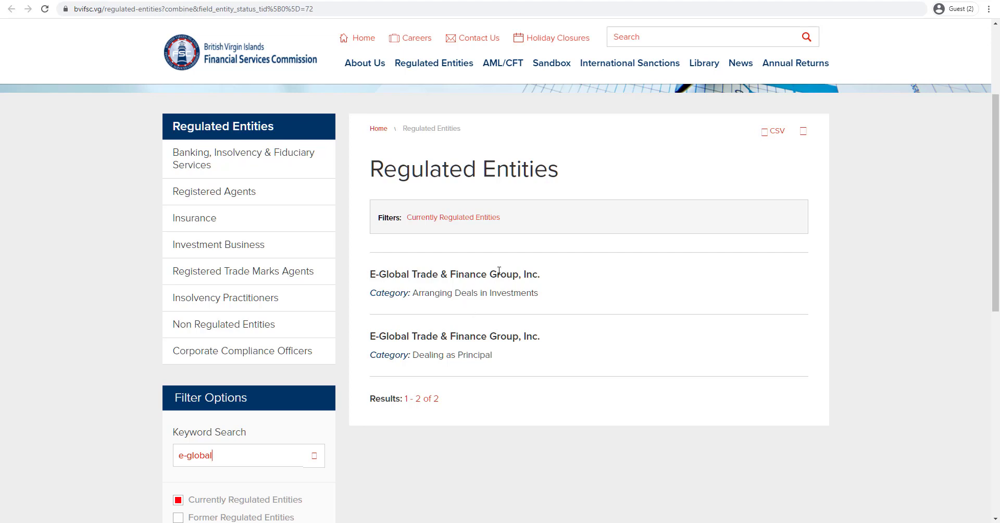
# Show the Compare Accounts table of Cent, Classic, Cent NDD and Pro STP conditions
pyautogui.click(191, 9)
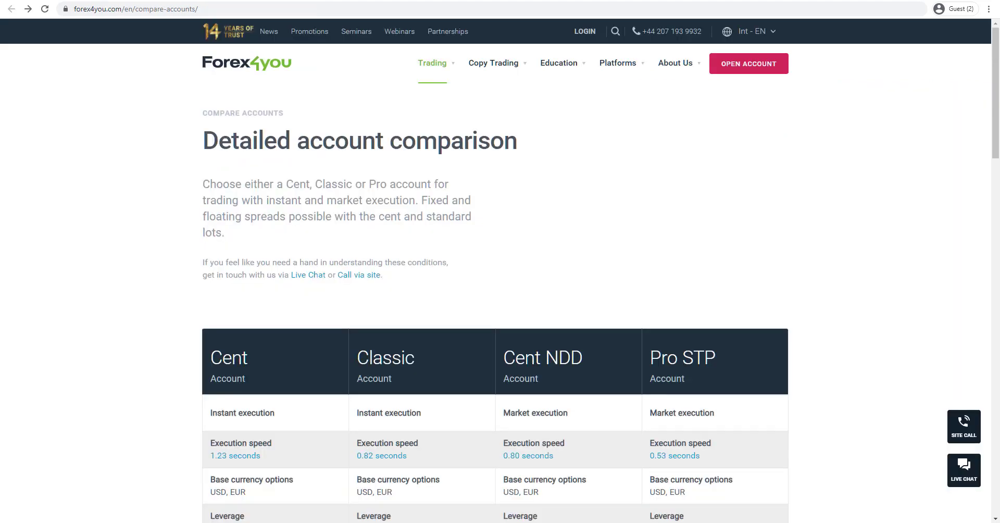
pyautogui.moveTo(103, 279)
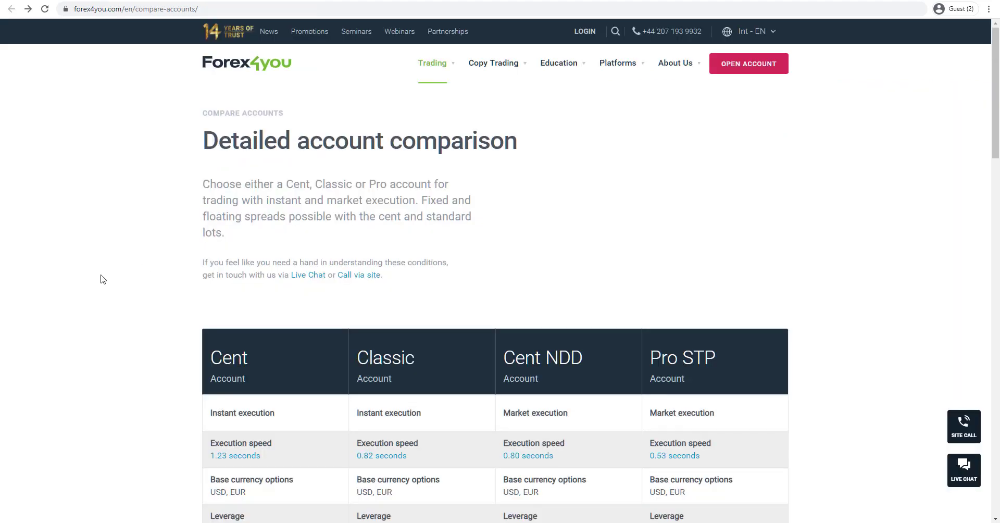
pyautogui.moveTo(344, 187)
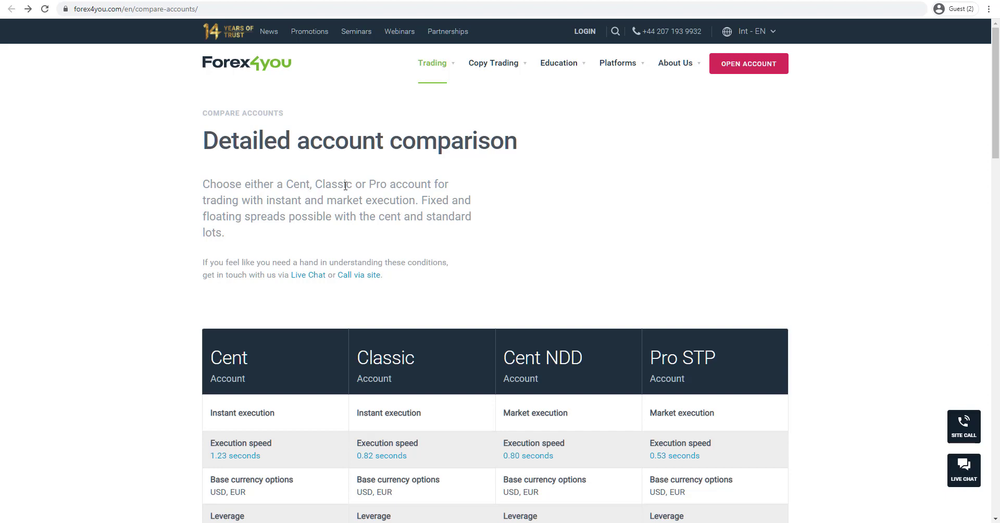
pyautogui.scroll(-3)
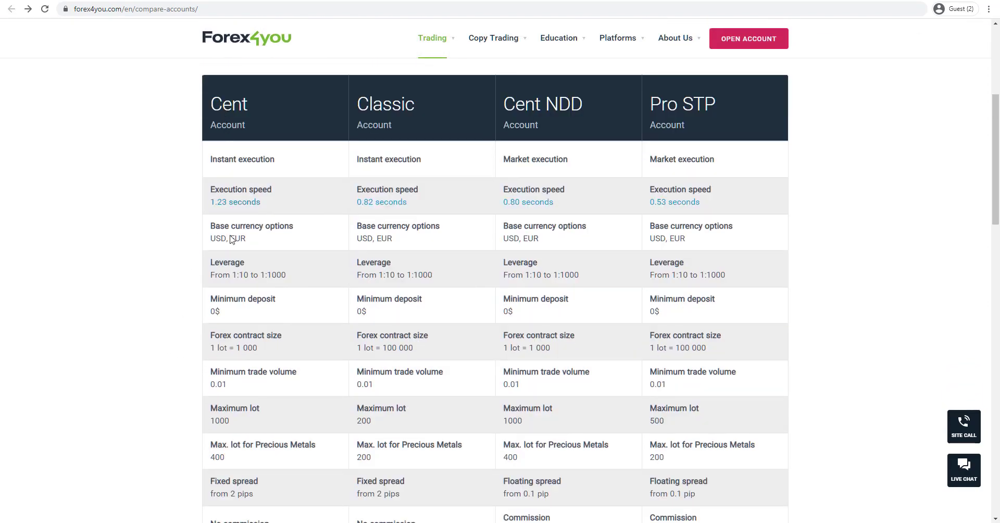
pyautogui.moveTo(446, 182)
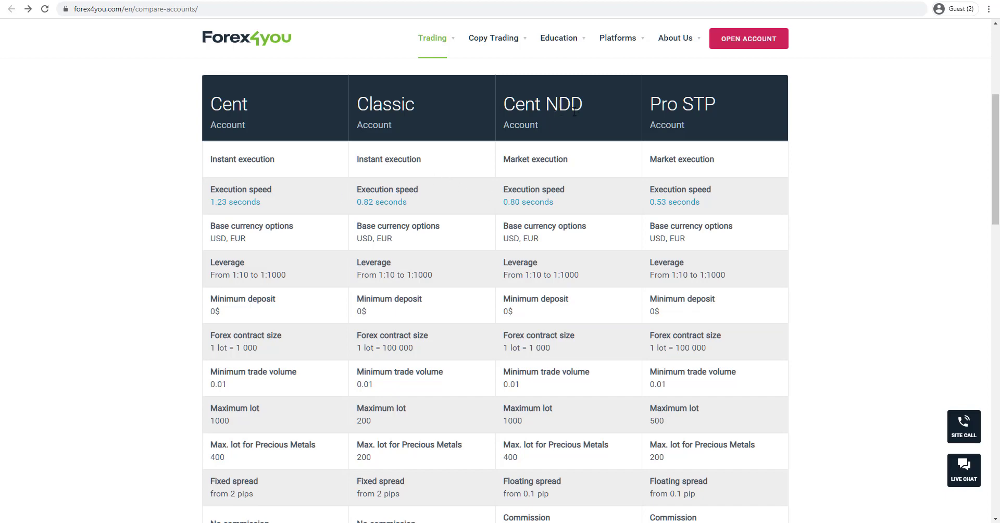
pyautogui.moveTo(703, 179)
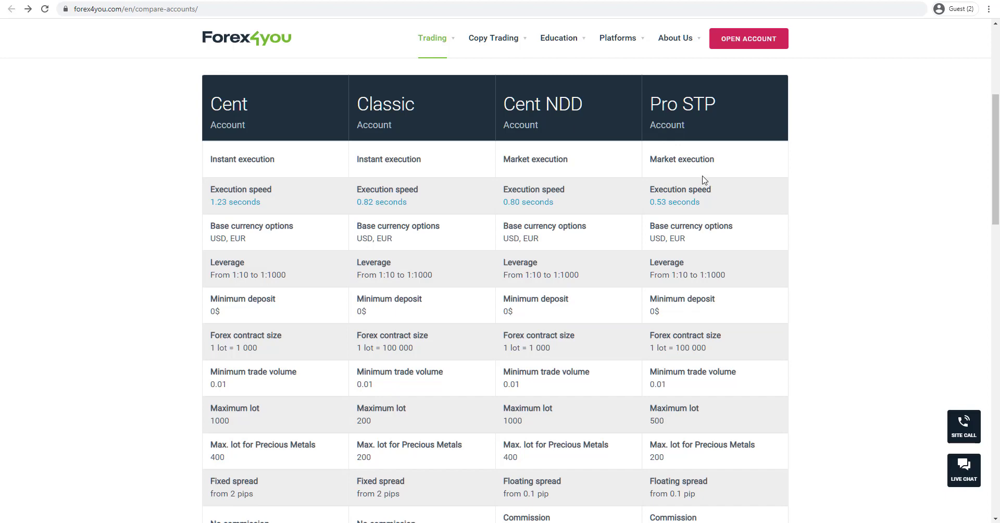
pyautogui.moveTo(319, 203)
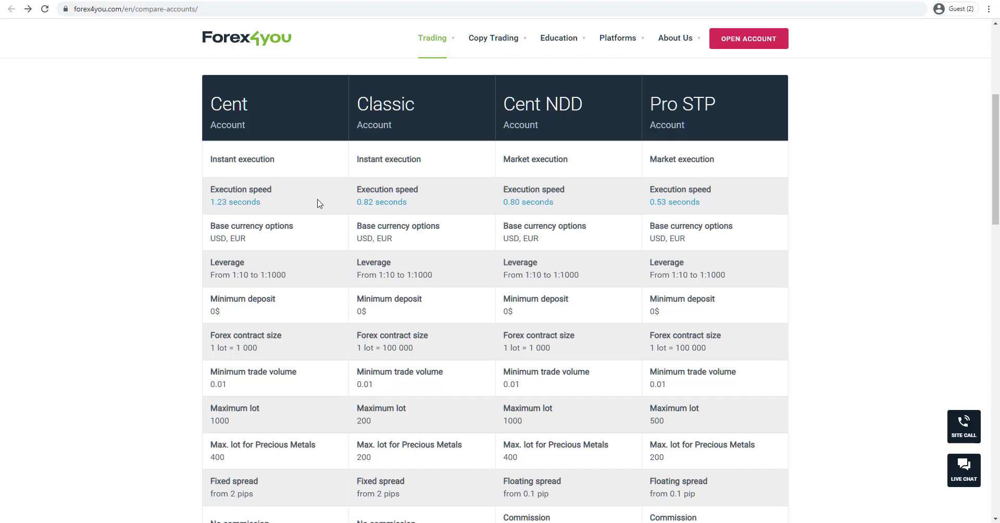
pyautogui.moveTo(624, 201)
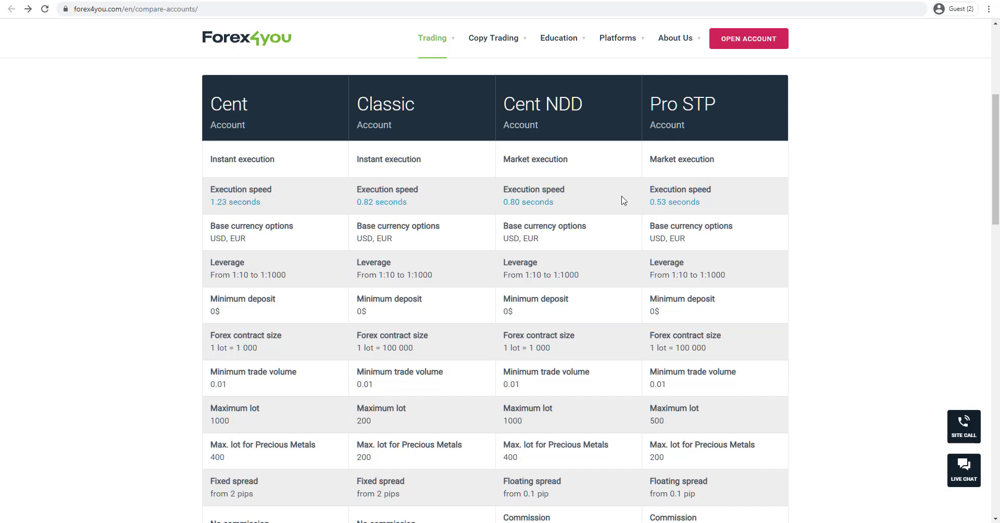
pyautogui.moveTo(685, 202)
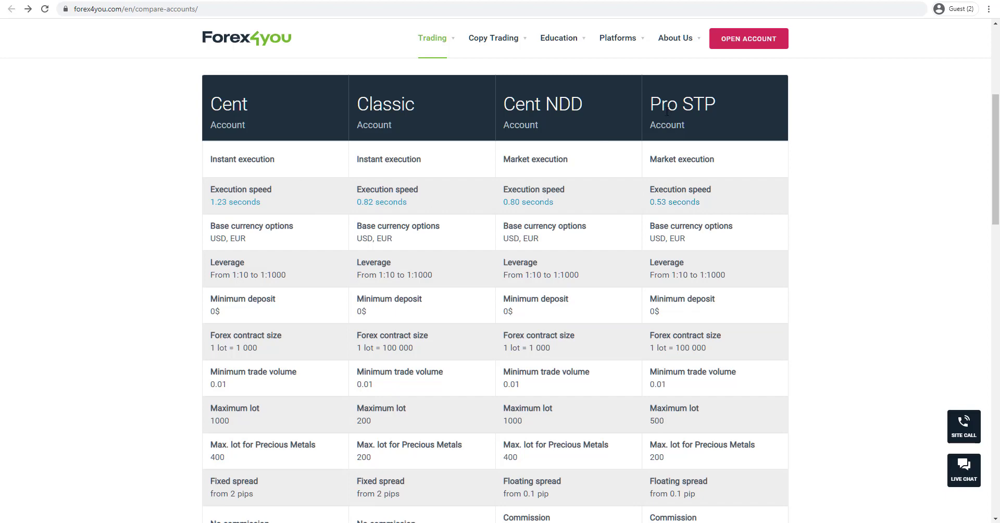
pyautogui.moveTo(242, 292)
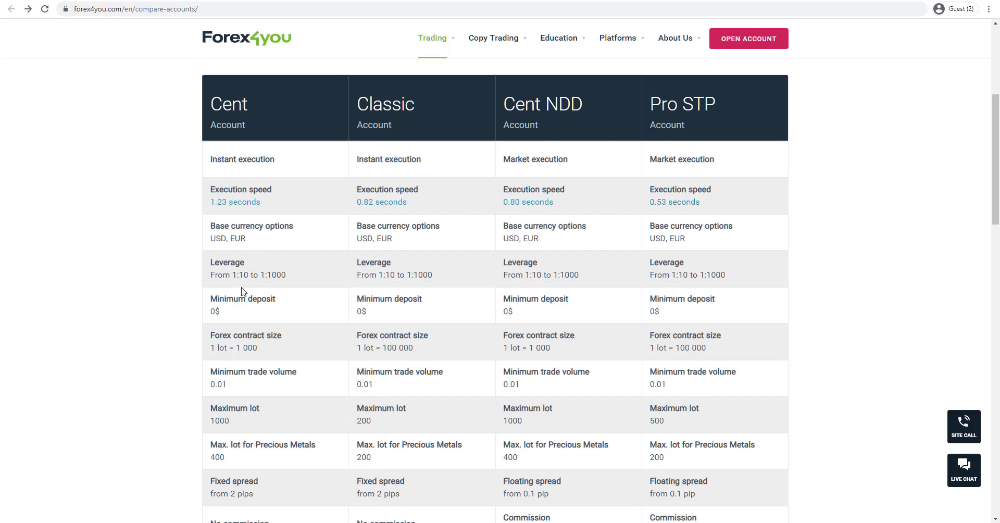
pyautogui.moveTo(274, 283)
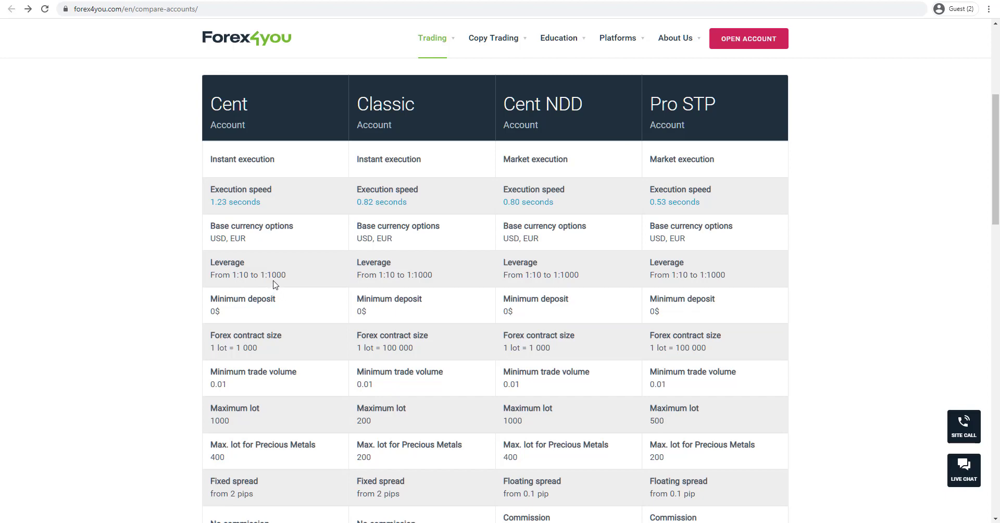
pyautogui.moveTo(257, 303)
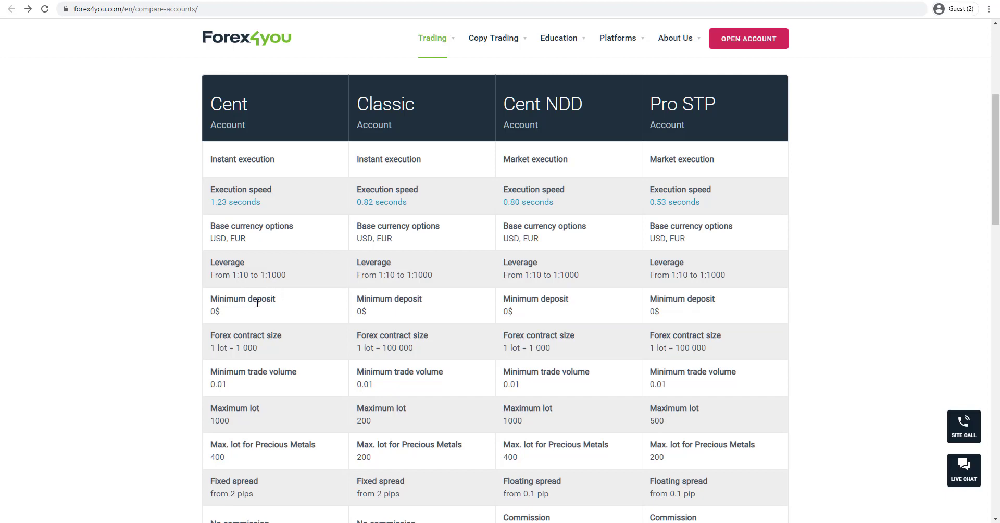
pyautogui.moveTo(319, 309)
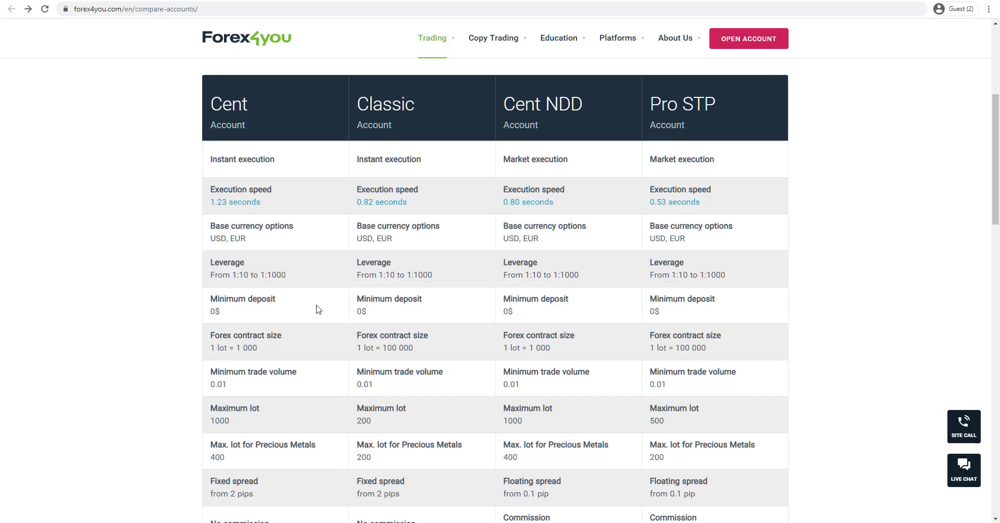
pyautogui.moveTo(266, 317)
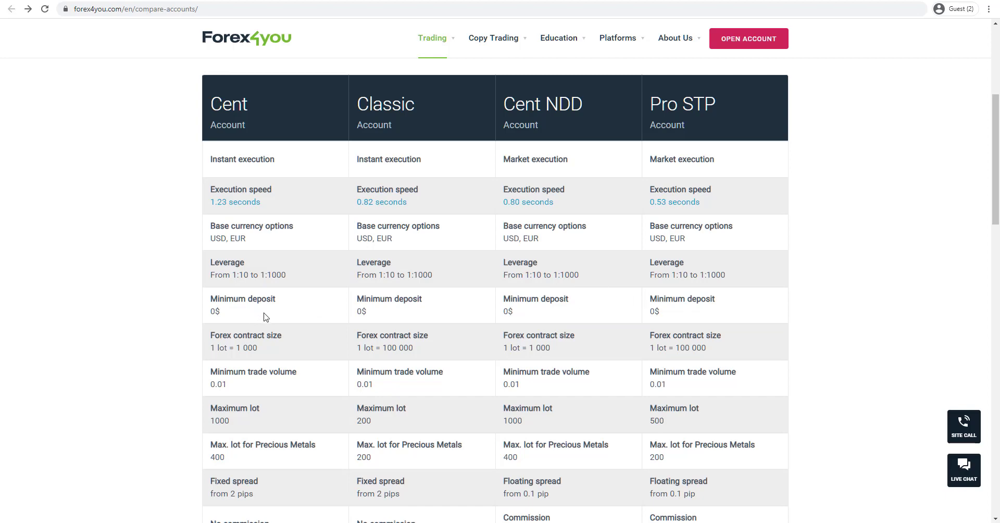
pyautogui.moveTo(206, 316)
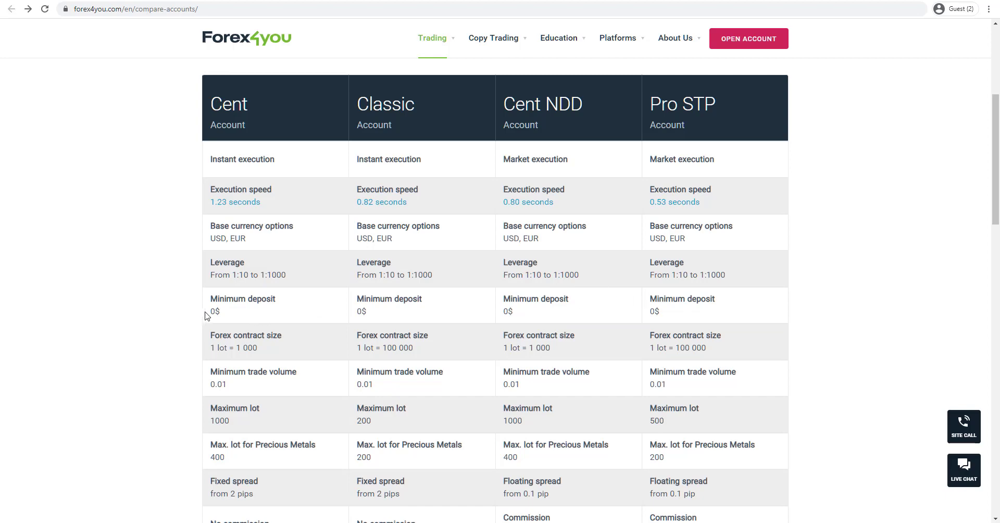
pyautogui.moveTo(223, 489)
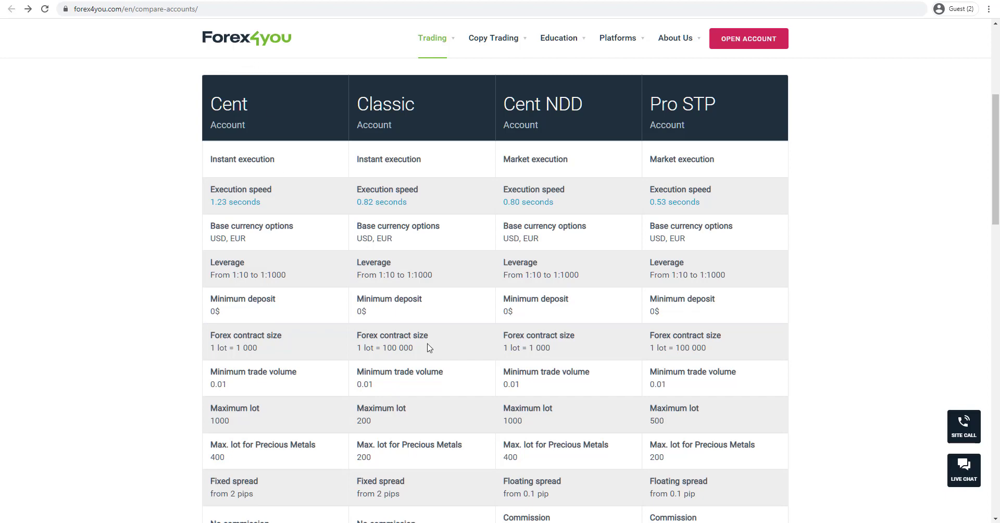
pyautogui.moveTo(407, 501)
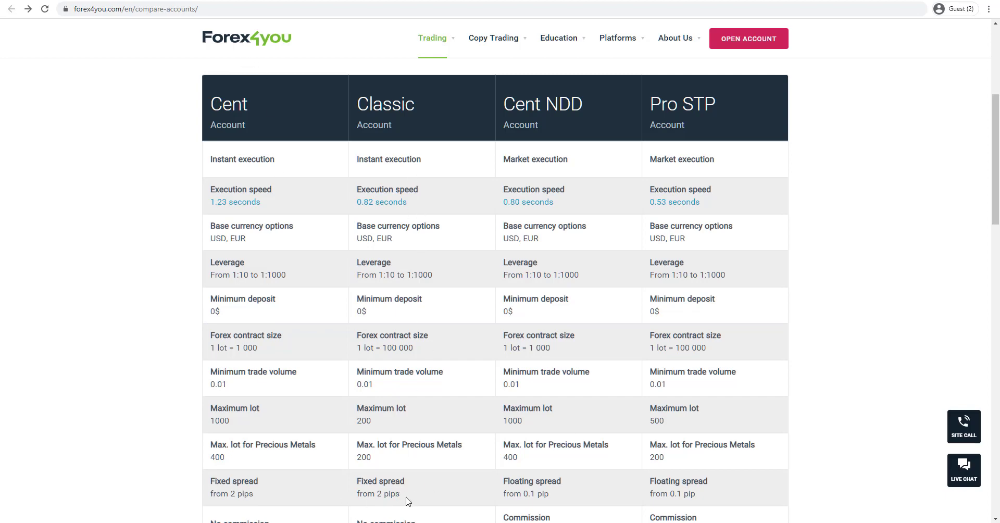
pyautogui.moveTo(512, 497)
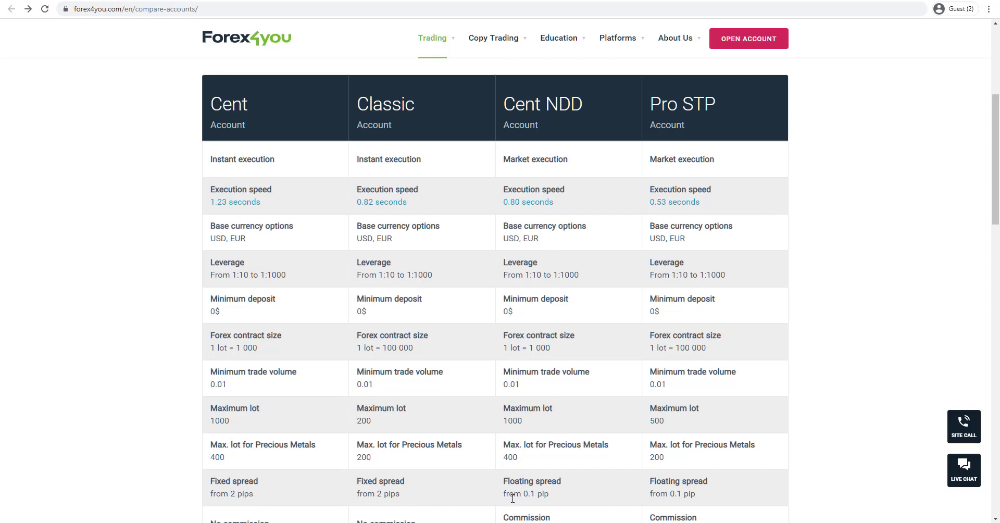
pyautogui.moveTo(570, 492)
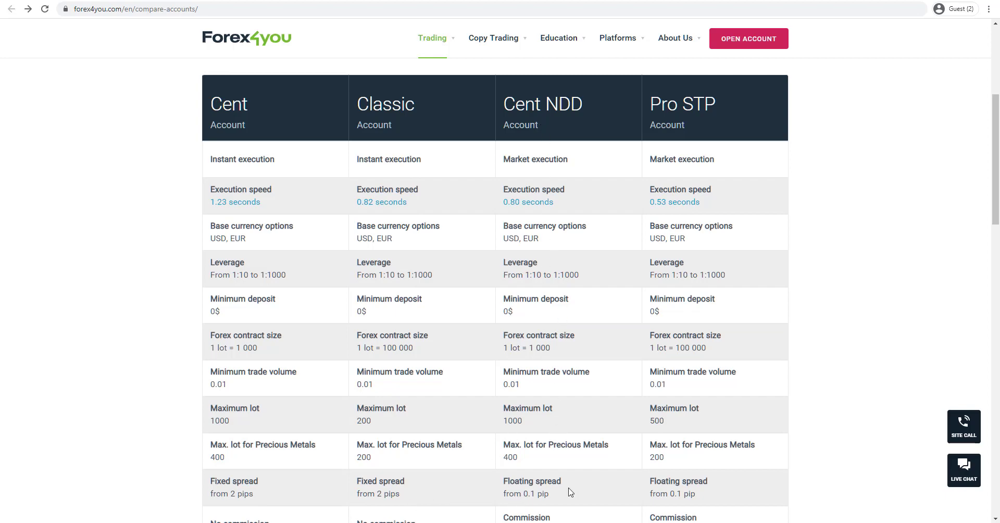
pyautogui.moveTo(65, 421)
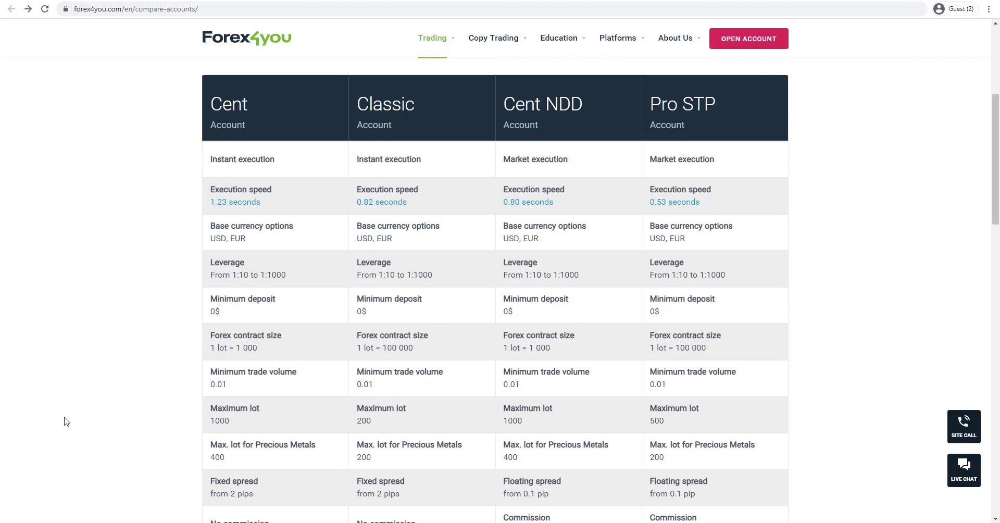
# Scroll the comparison table through the commission rows and back up toward the top bar
pyautogui.scroll(-3)
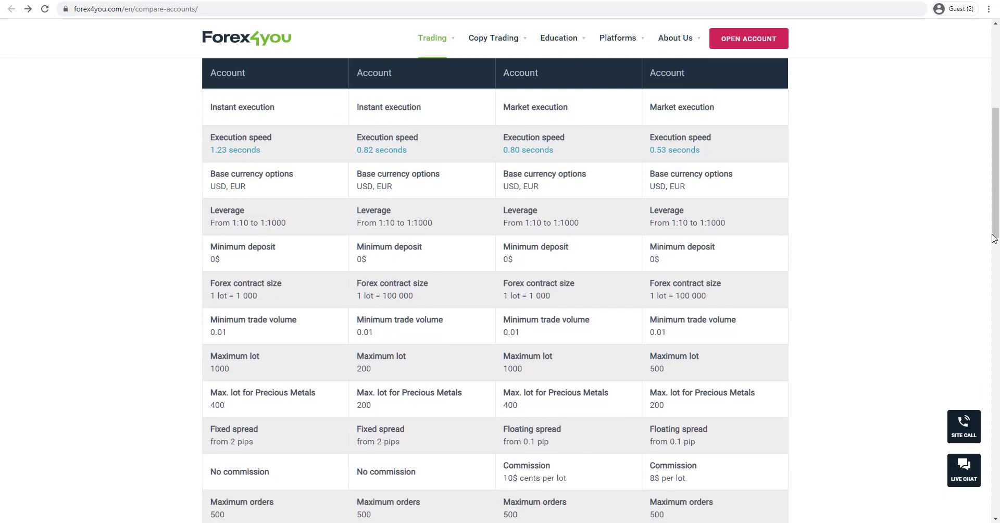
pyautogui.scroll(3)
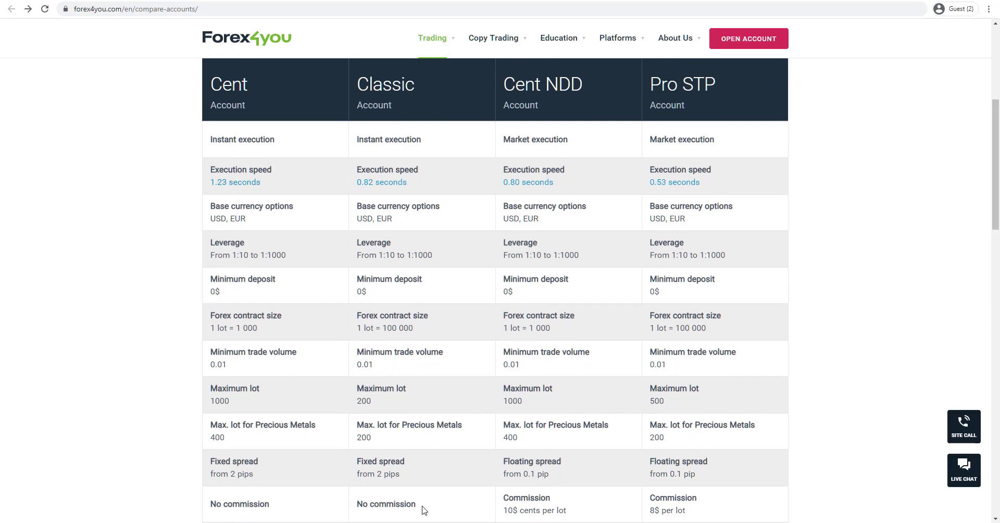
pyautogui.moveTo(589, 422)
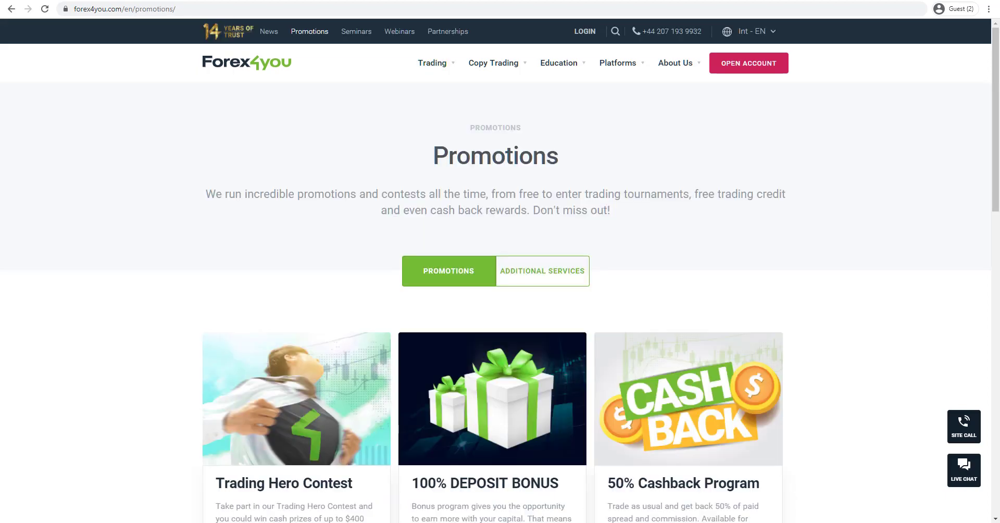
pyautogui.moveTo(206, 364)
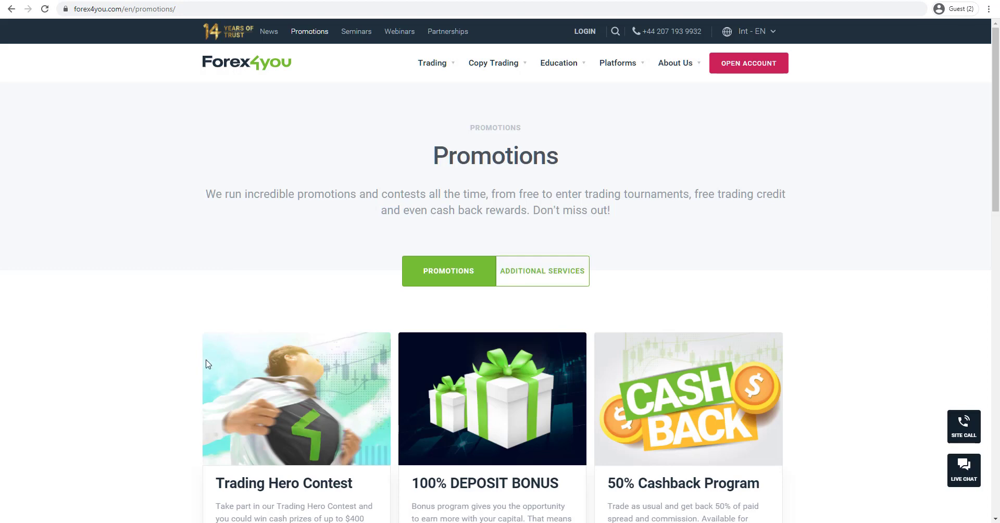
pyautogui.scroll(-3)
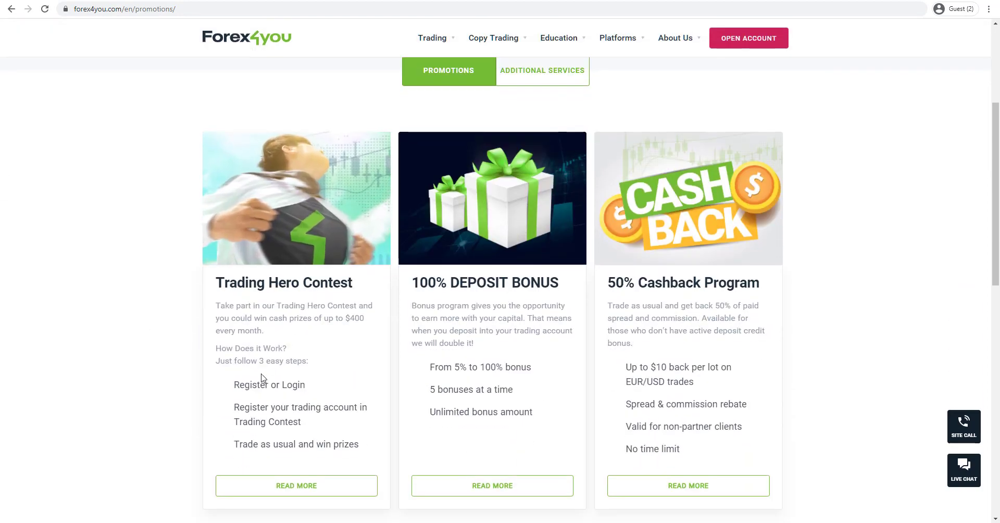
pyautogui.moveTo(306, 376)
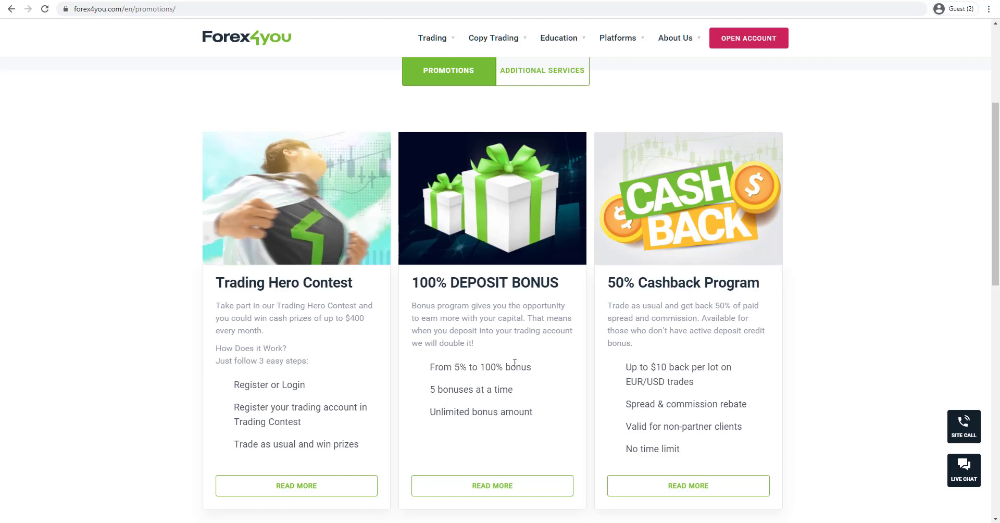
pyautogui.moveTo(478, 297)
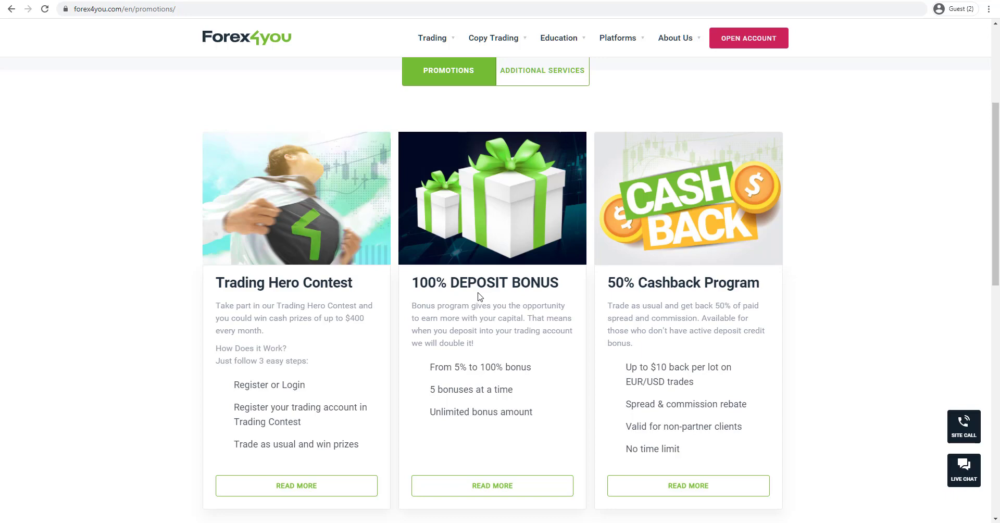
pyautogui.moveTo(692, 329)
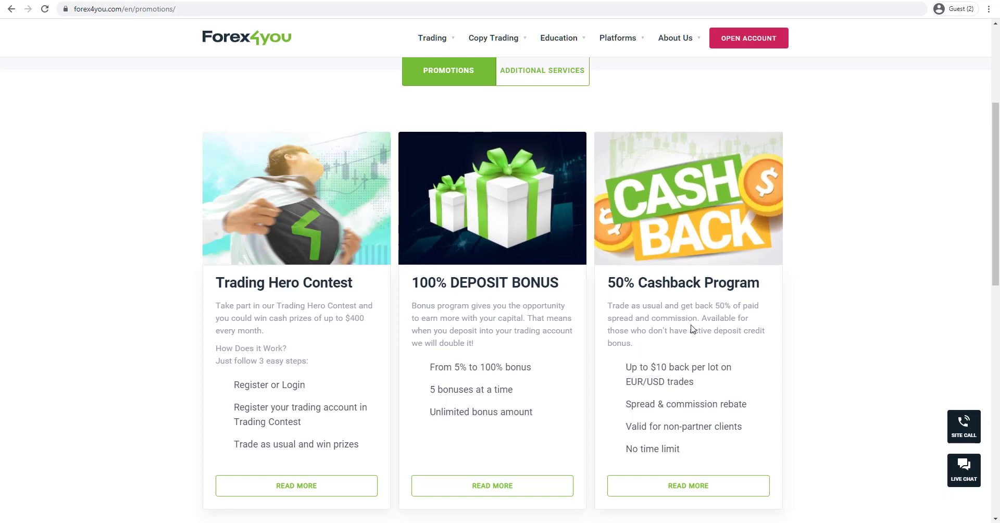
pyautogui.scroll(-3)
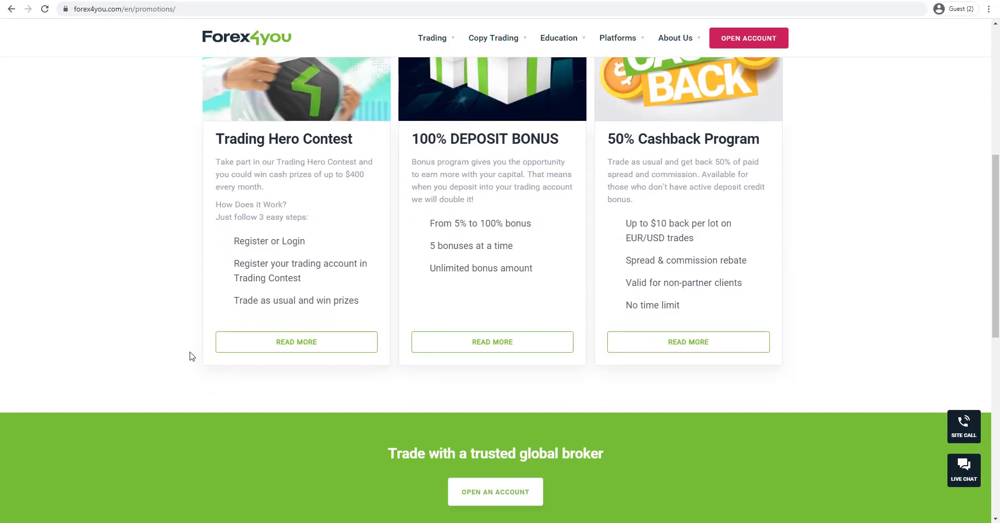
pyautogui.scroll(3)
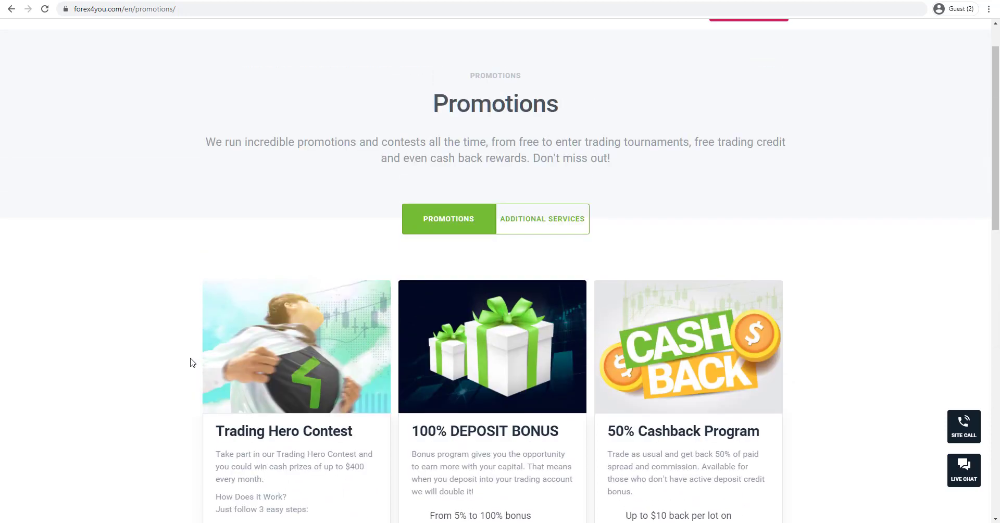
pyautogui.scroll(-3)
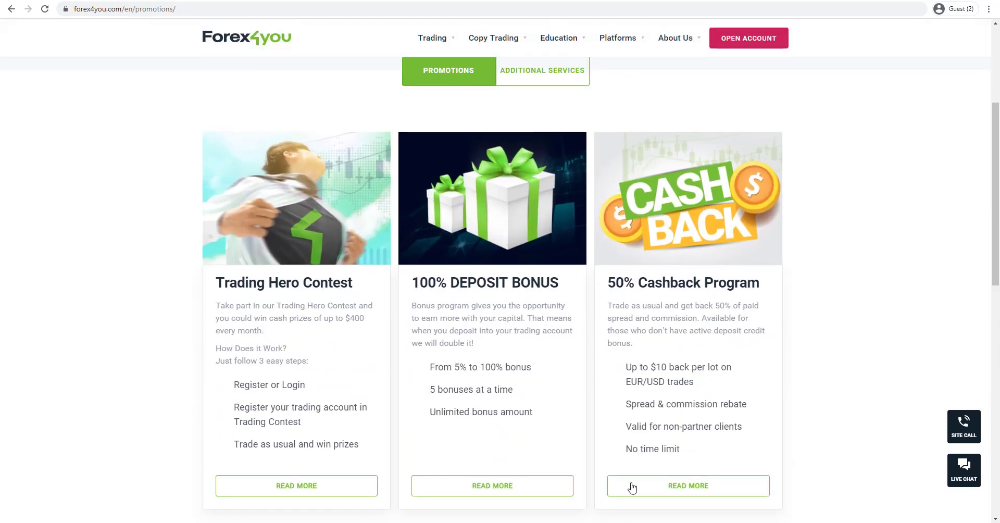
# Show the Share4you Copy Trading page and scroll to its leaders grid with gains and followers
pyautogui.scroll(3)
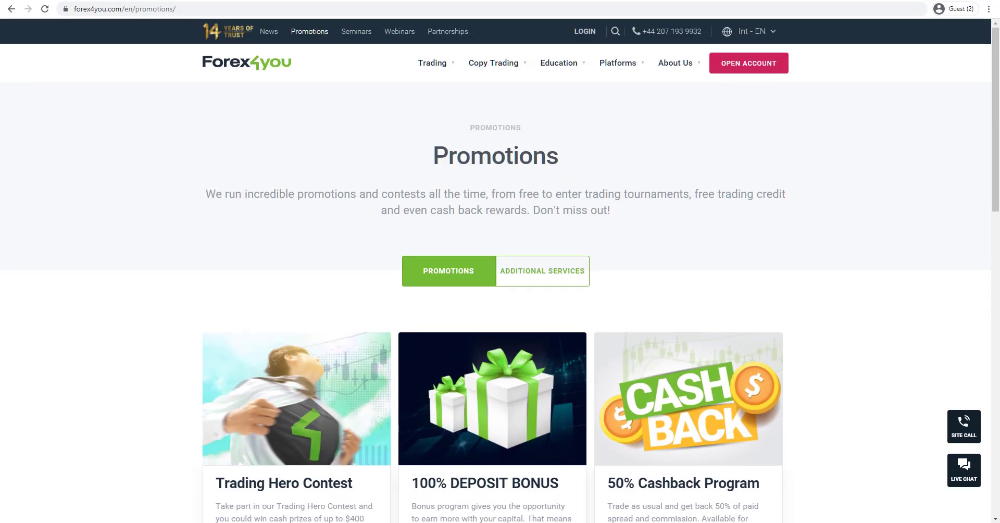
pyautogui.click(493, 62)
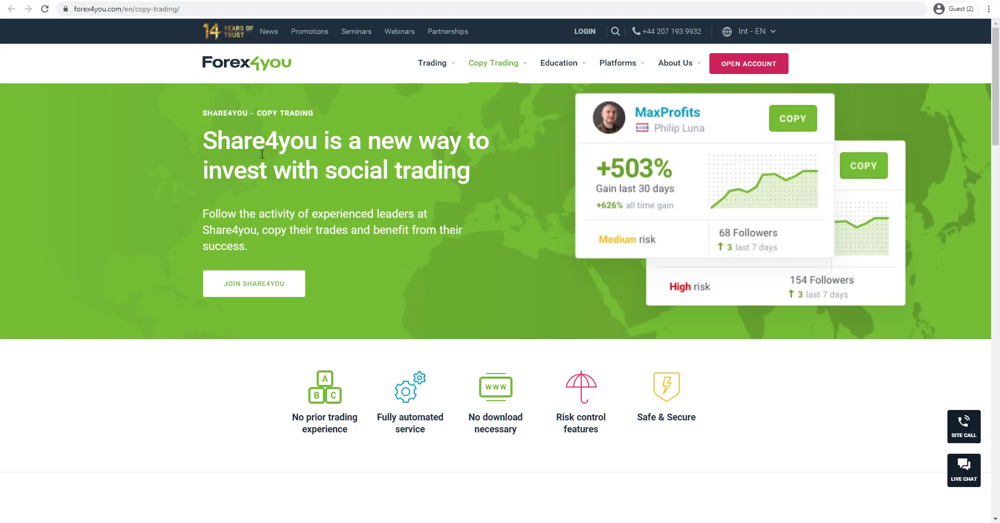
pyautogui.scroll(-3)
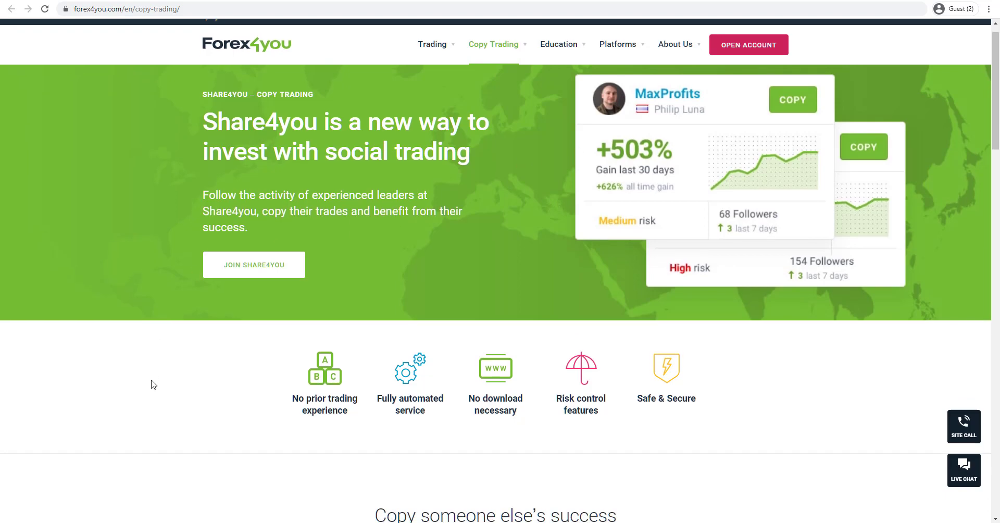
pyautogui.scroll(-3)
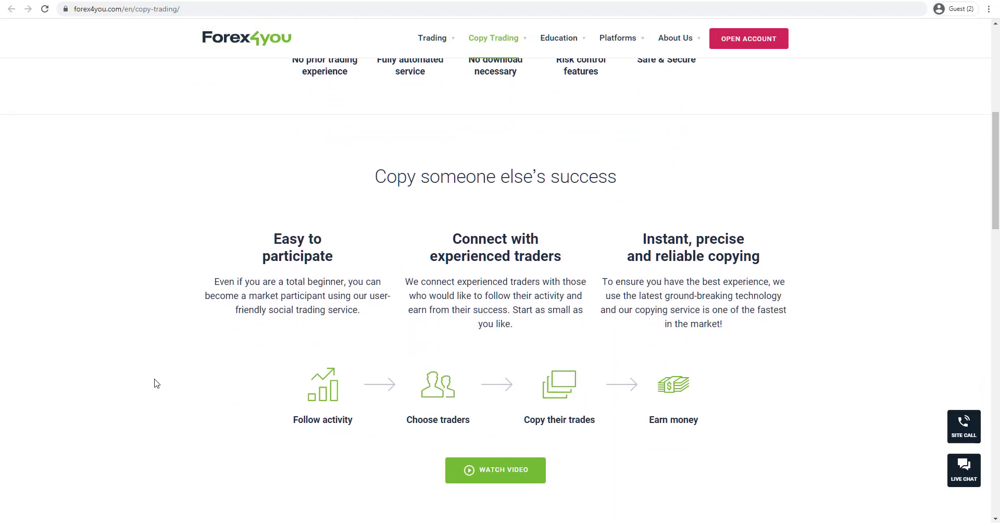
pyautogui.moveTo(163, 376)
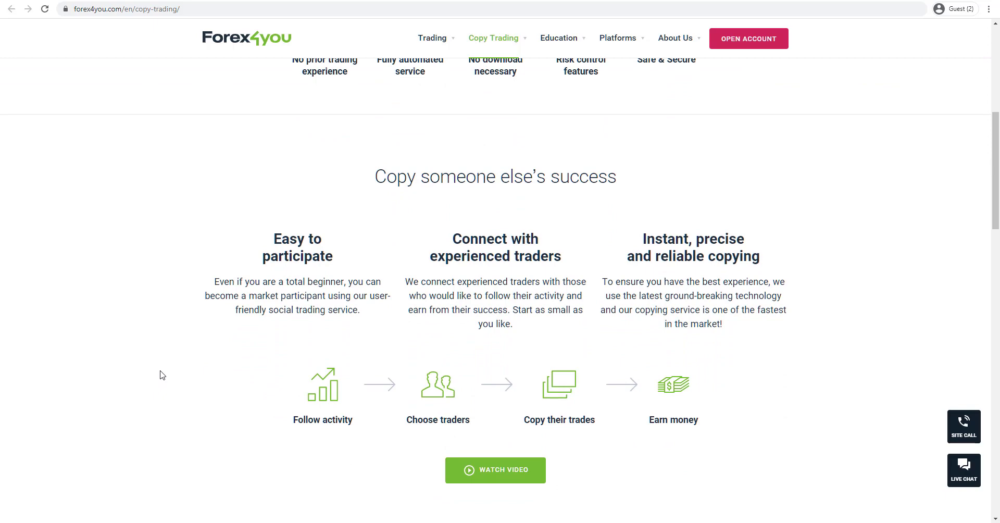
pyautogui.scroll(-3)
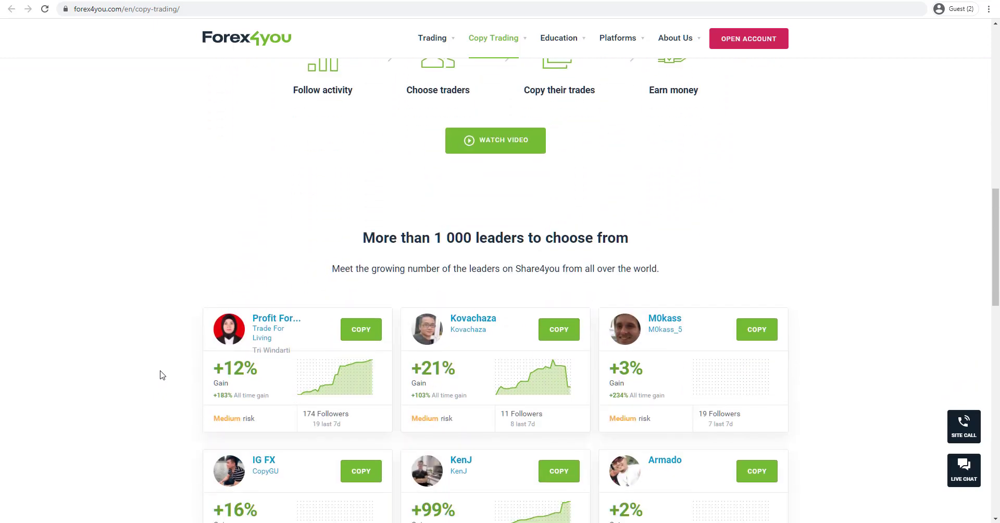
pyautogui.scroll(-3)
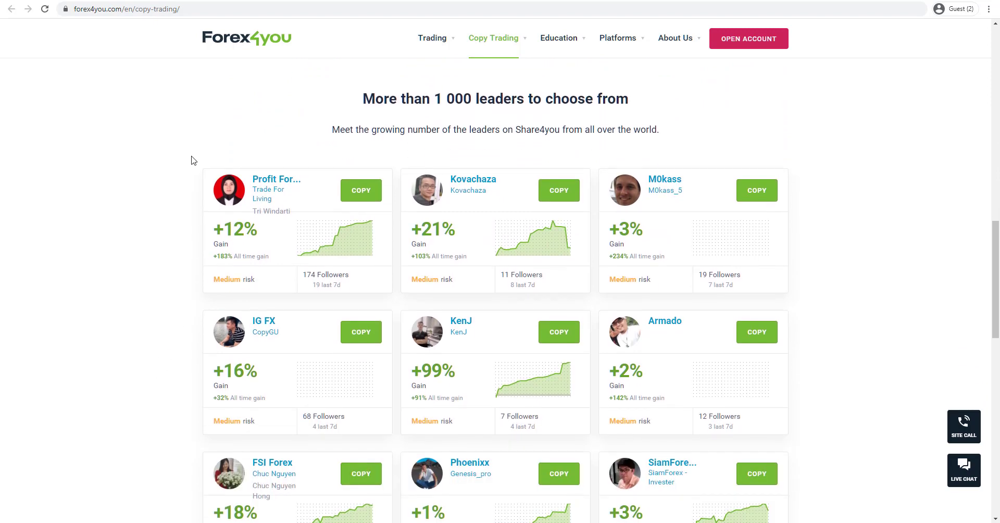
pyautogui.moveTo(398, 274)
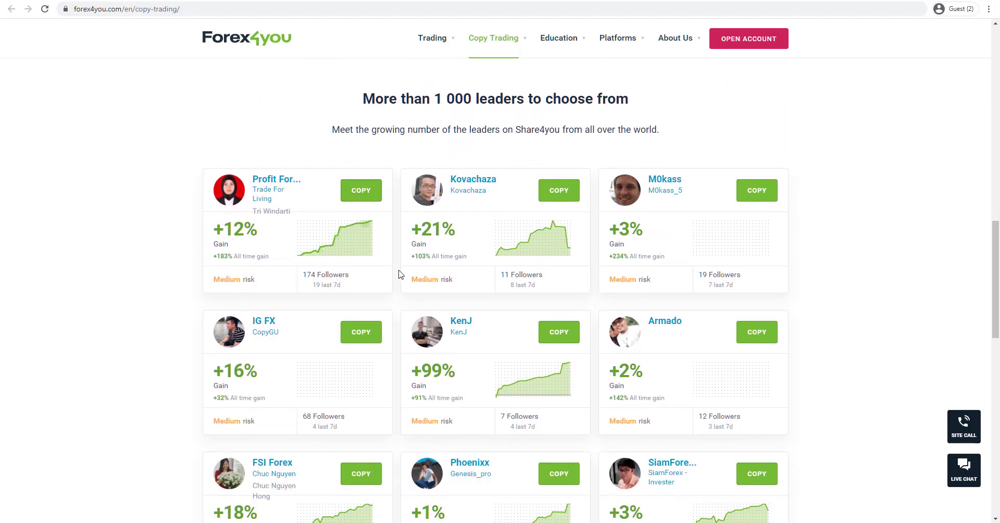
pyautogui.moveTo(594, 295)
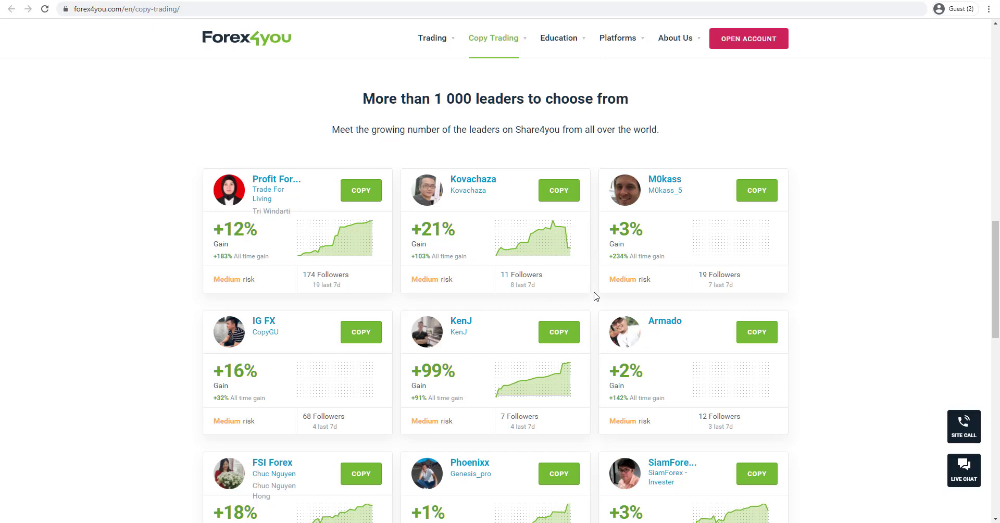
pyautogui.moveTo(342, 48)
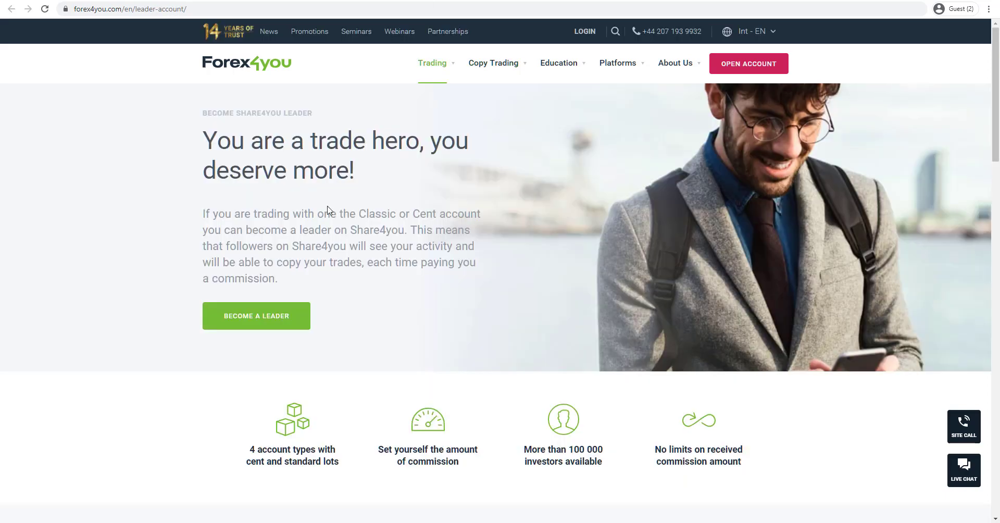
pyautogui.moveTo(123, 323)
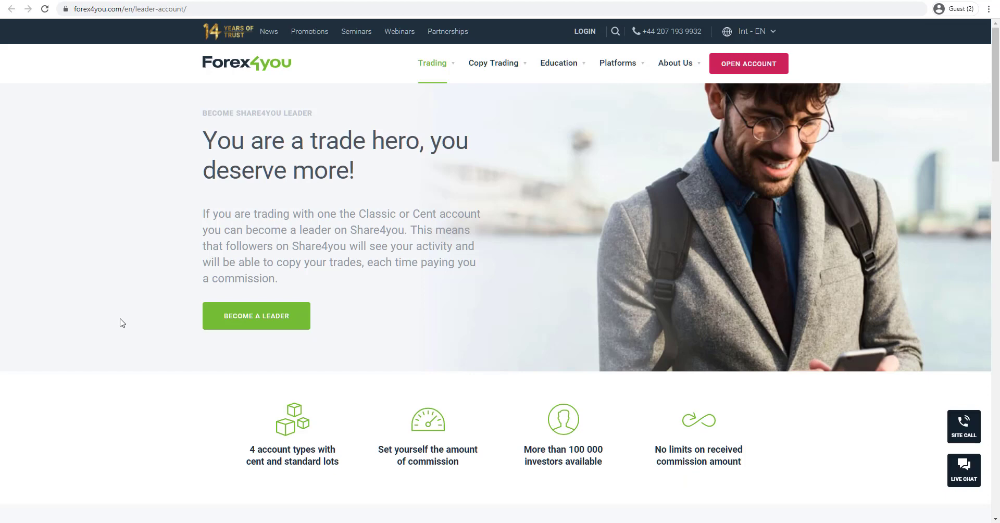
pyautogui.moveTo(114, 346)
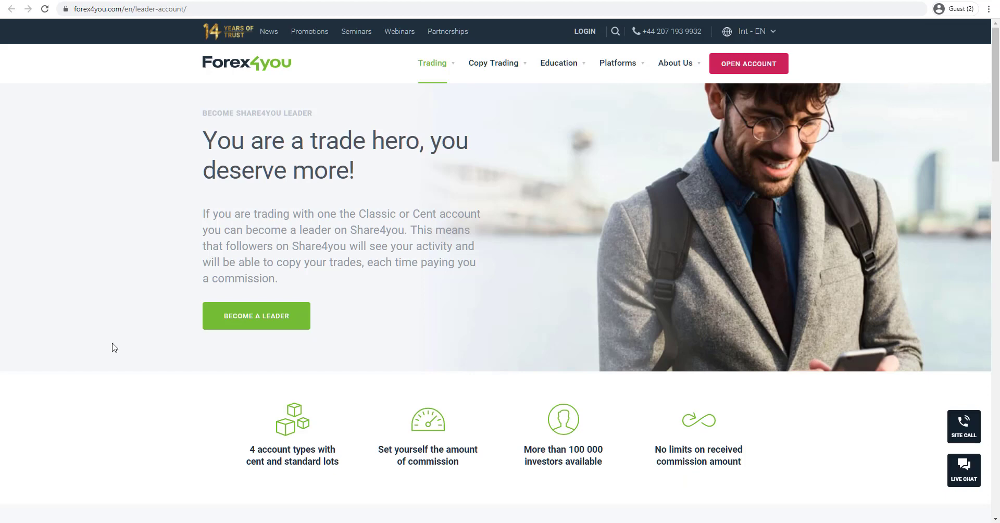
# Scroll through 'How to become a leader on Share4you' and return toward the top
pyautogui.scroll(-3)
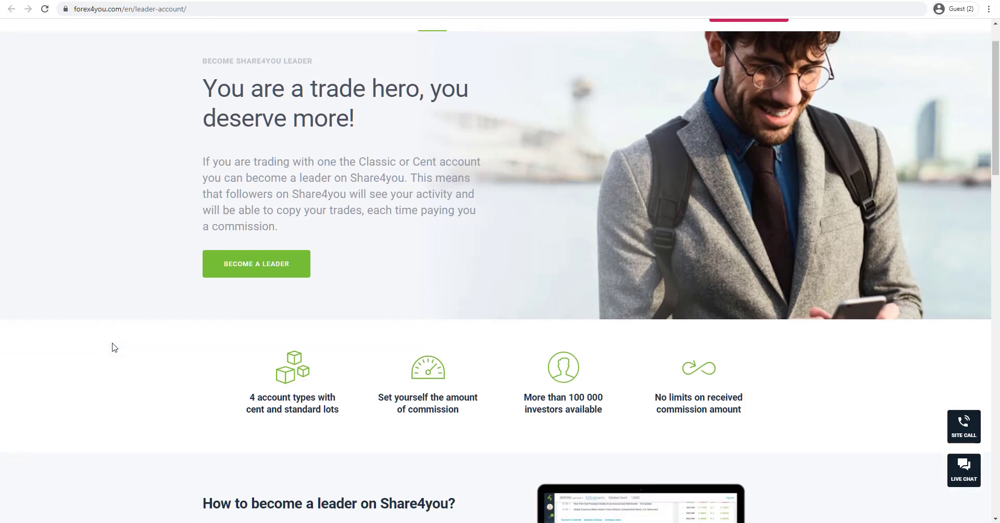
pyautogui.scroll(-3)
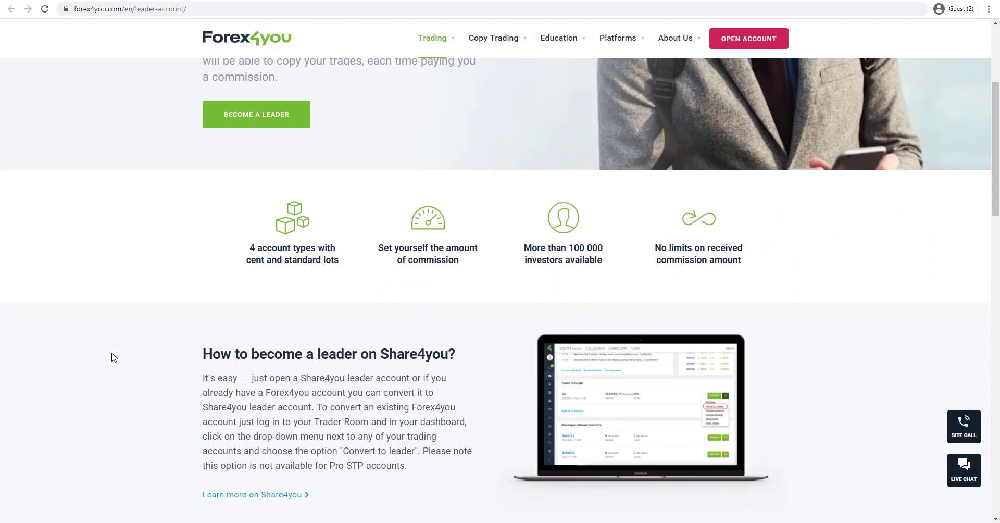
pyautogui.scroll(-3)
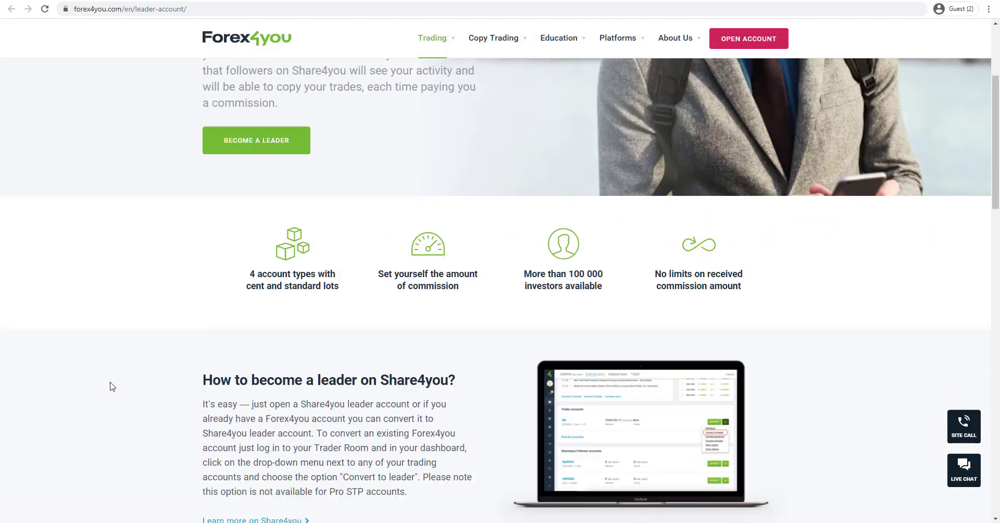
pyautogui.scroll(3)
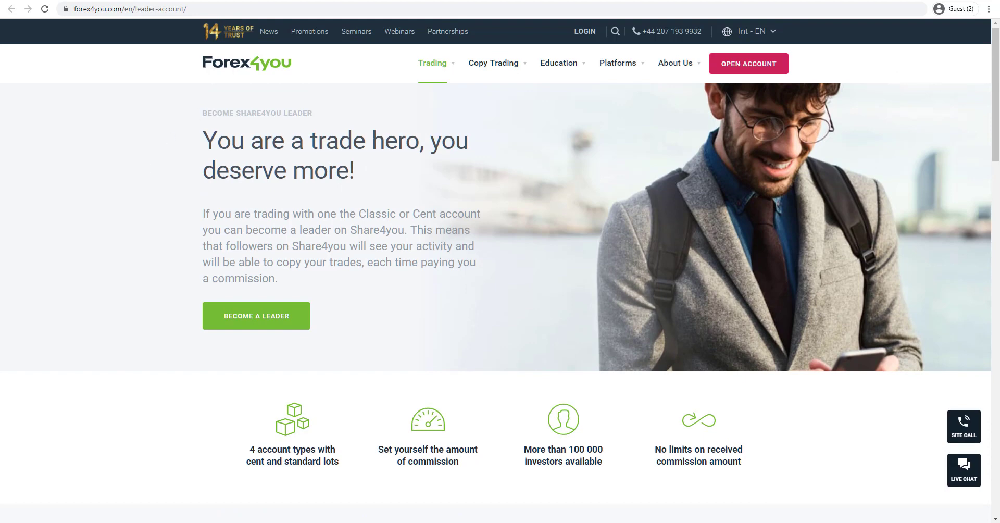
pyautogui.click(618, 63)
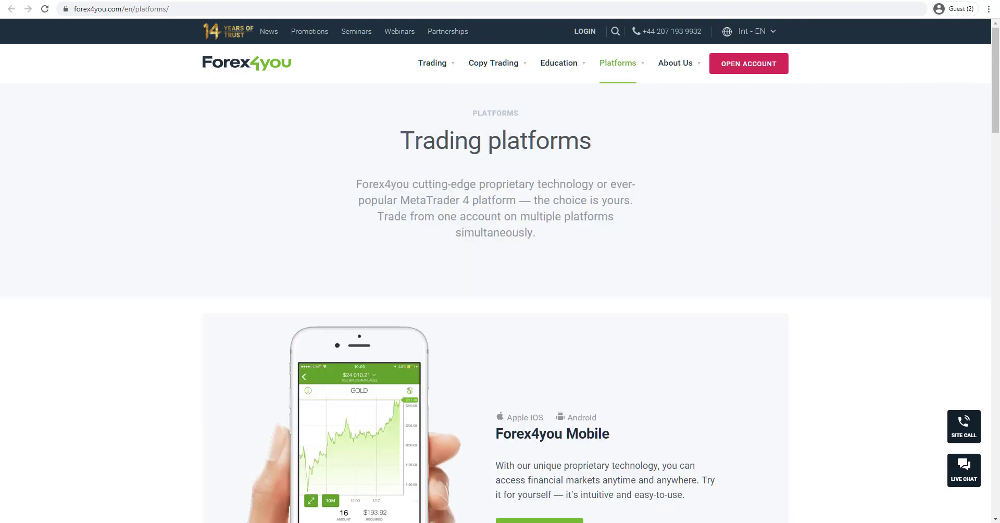
pyautogui.moveTo(129, 342)
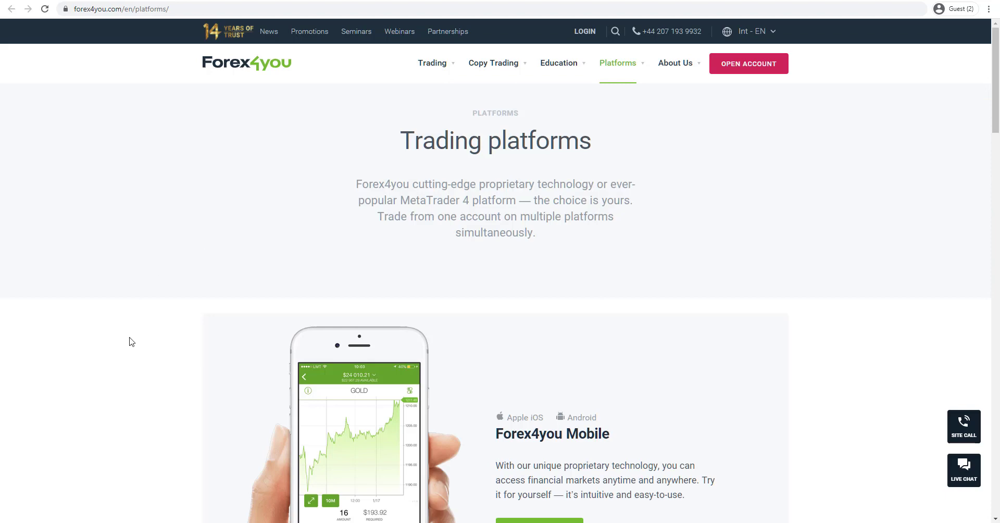
pyautogui.scroll(-3)
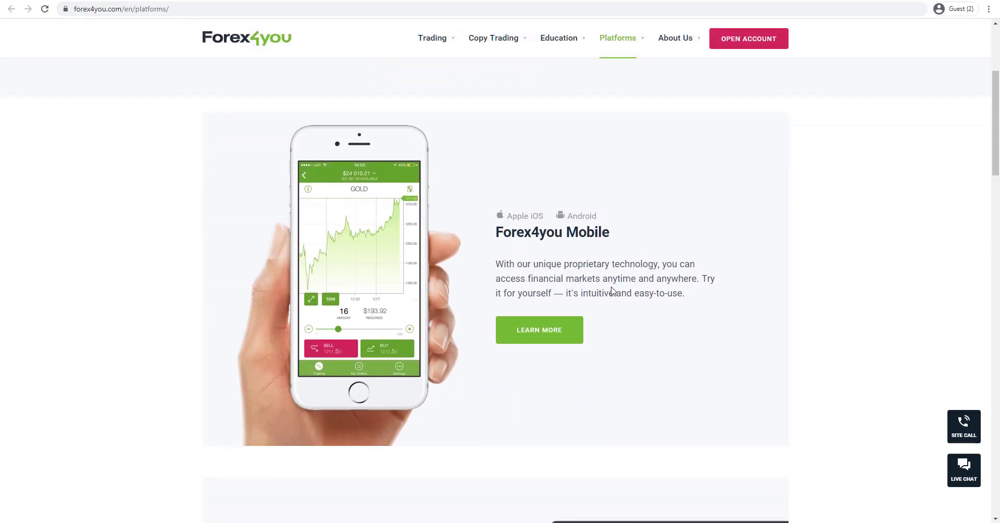
pyautogui.scroll(-3)
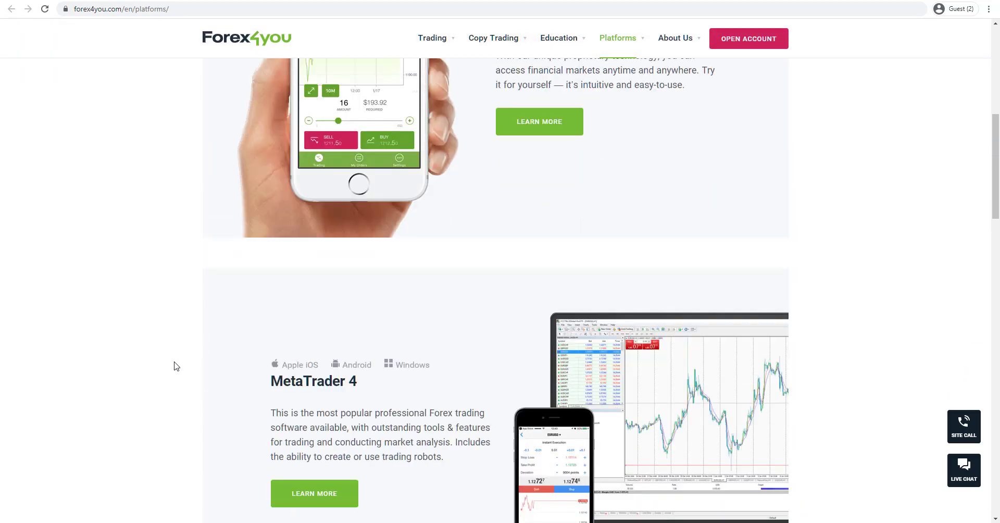
pyautogui.scroll(-3)
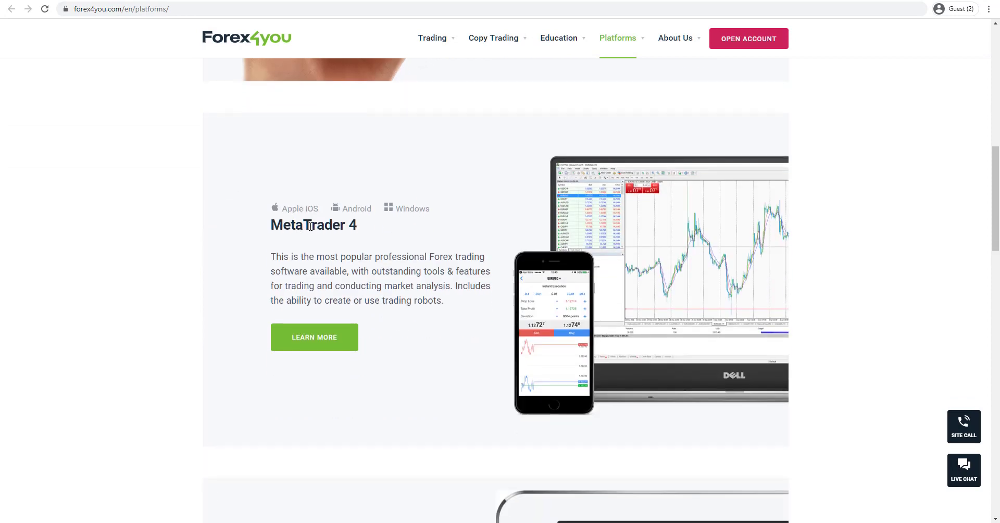
pyautogui.moveTo(349, 384)
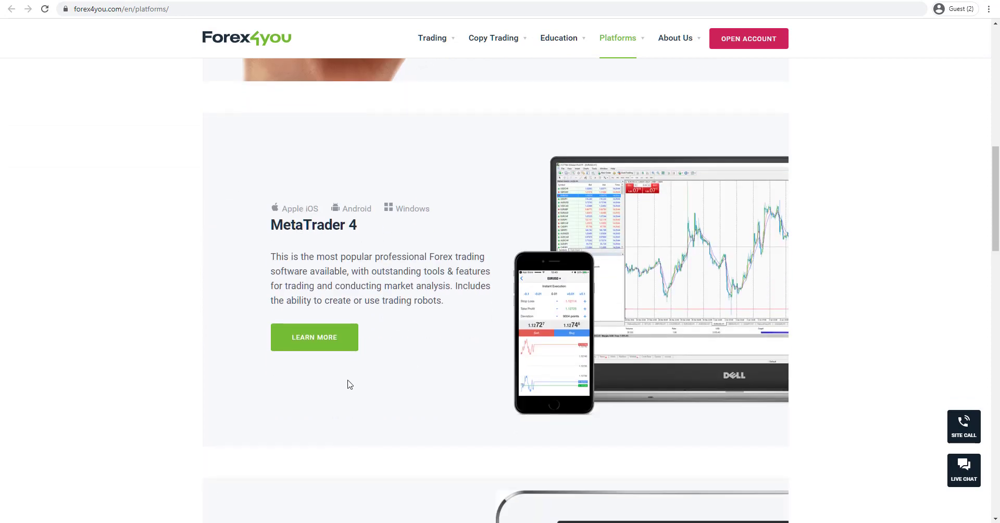
pyautogui.scroll(-3)
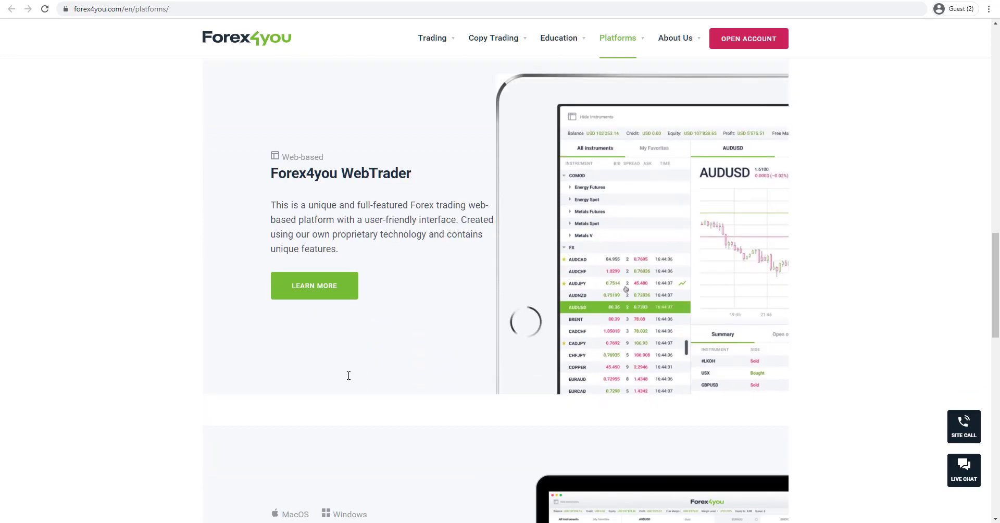
pyautogui.moveTo(242, 331)
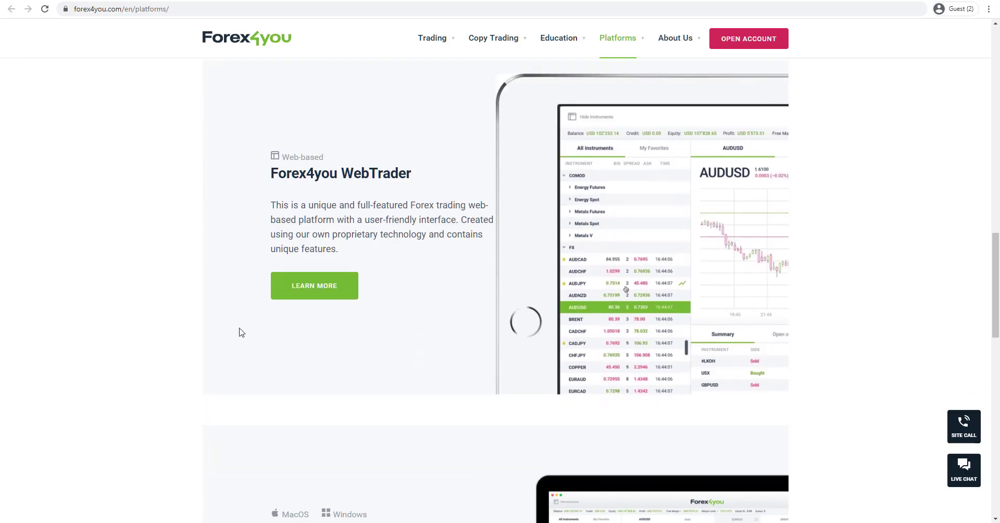
pyautogui.scroll(-3)
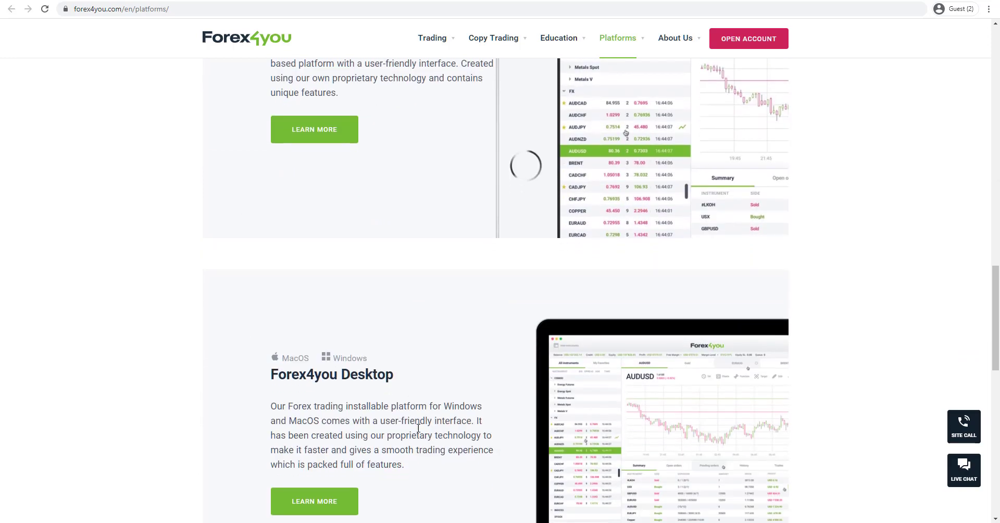
pyautogui.scroll(3)
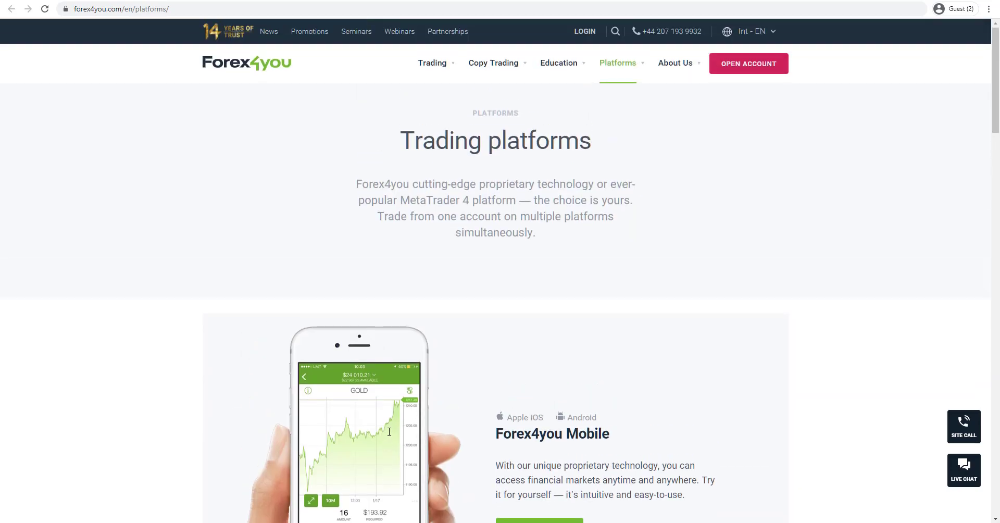
pyautogui.moveTo(377, 435)
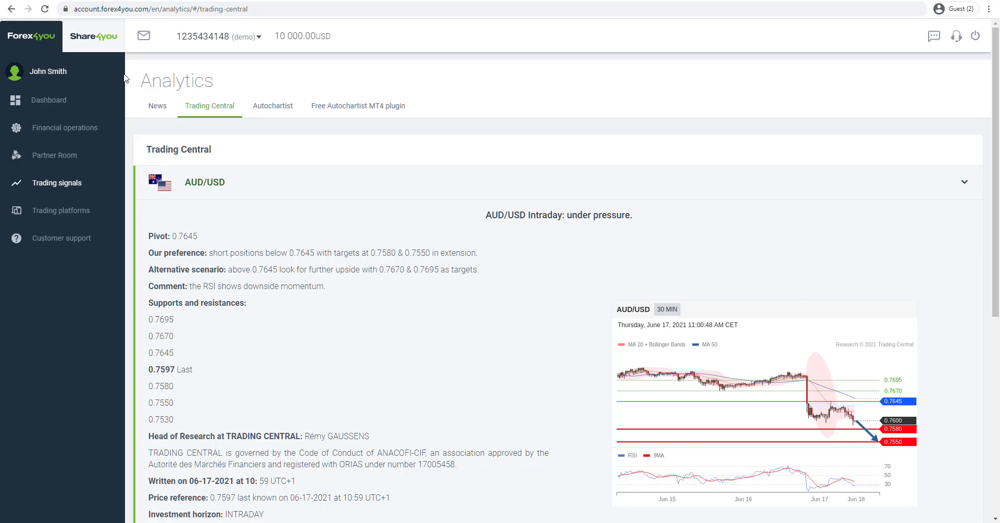
pyautogui.moveTo(92, 100)
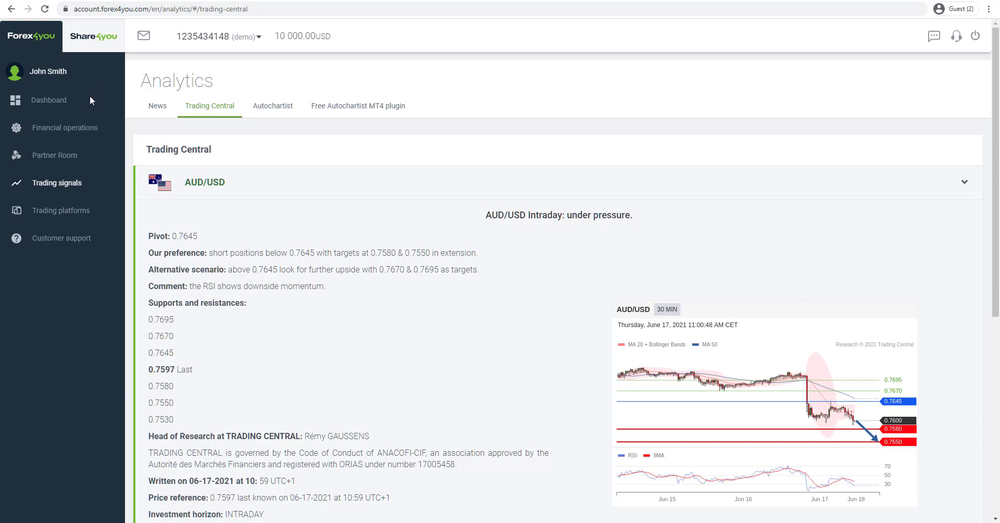
pyautogui.moveTo(209, 109)
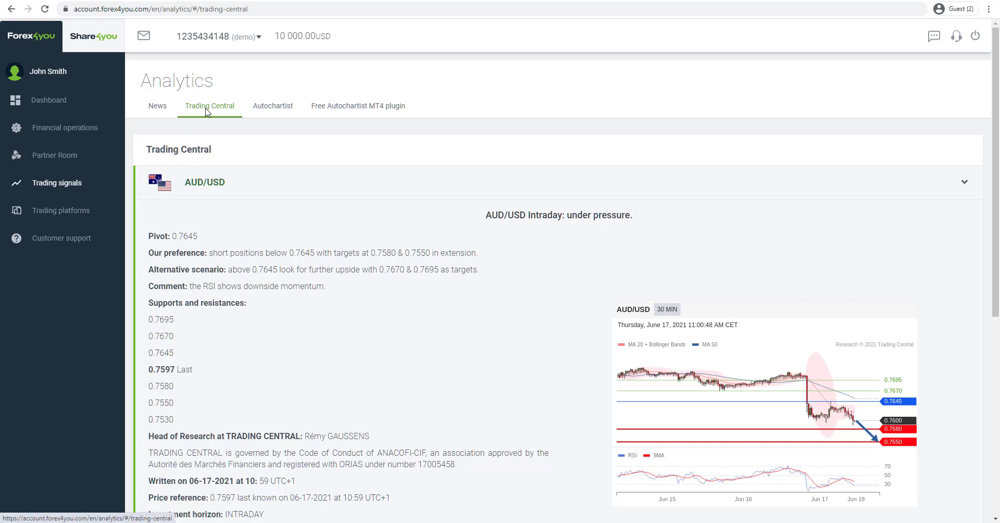
pyautogui.moveTo(218, 225)
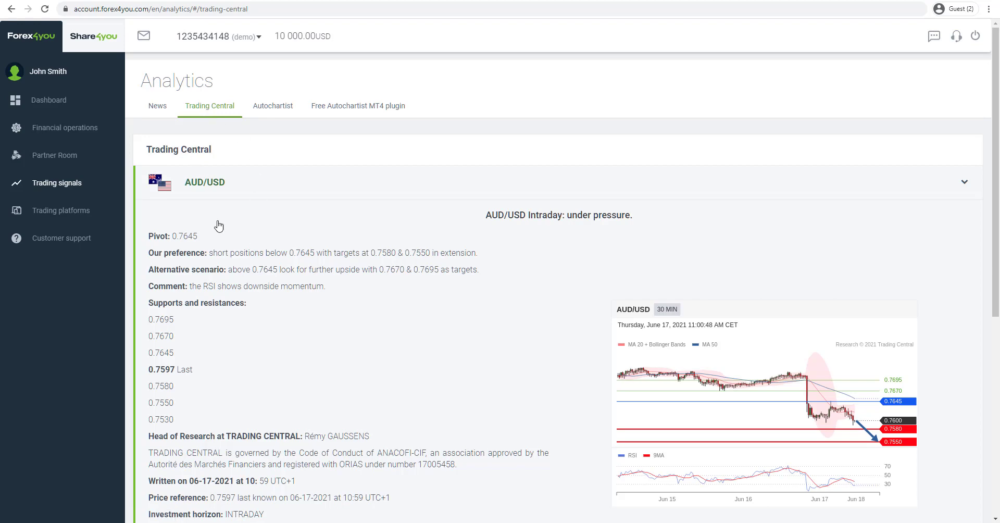
# Scroll the Trading Central AUD/USD intraday analysis to its pivot and chart
pyautogui.scroll(-3)
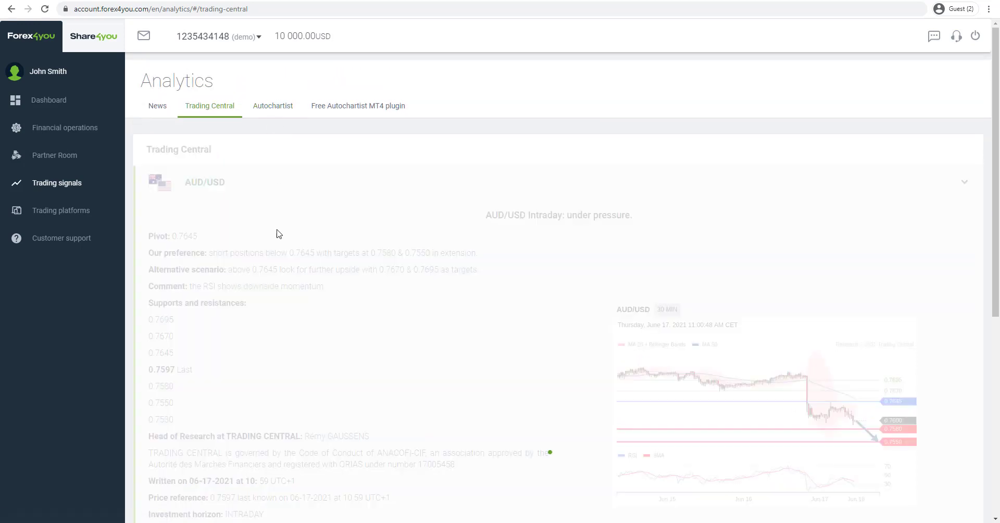
# Switch Analytics to Autochartist and scroll to the EUR/USD bearish analysis
pyautogui.click(272, 105)
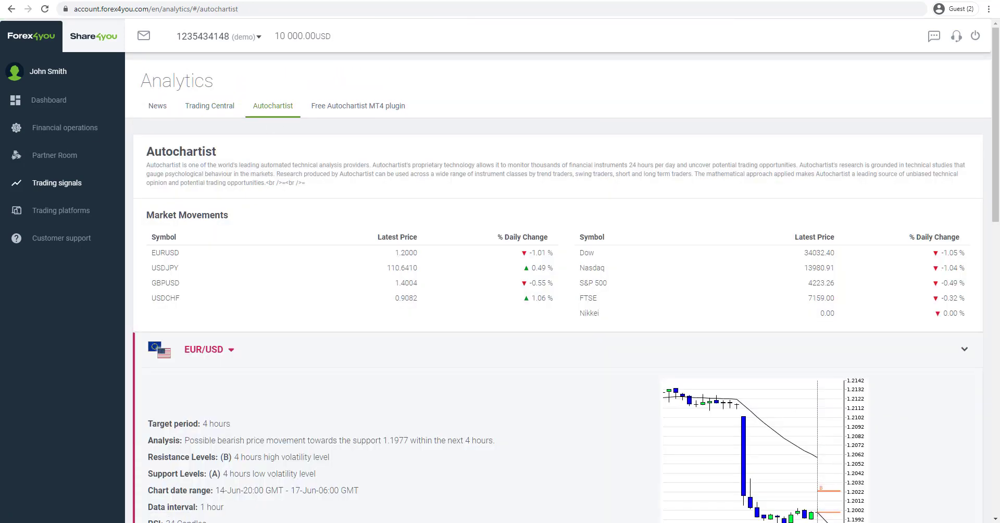
pyautogui.moveTo(339, 305)
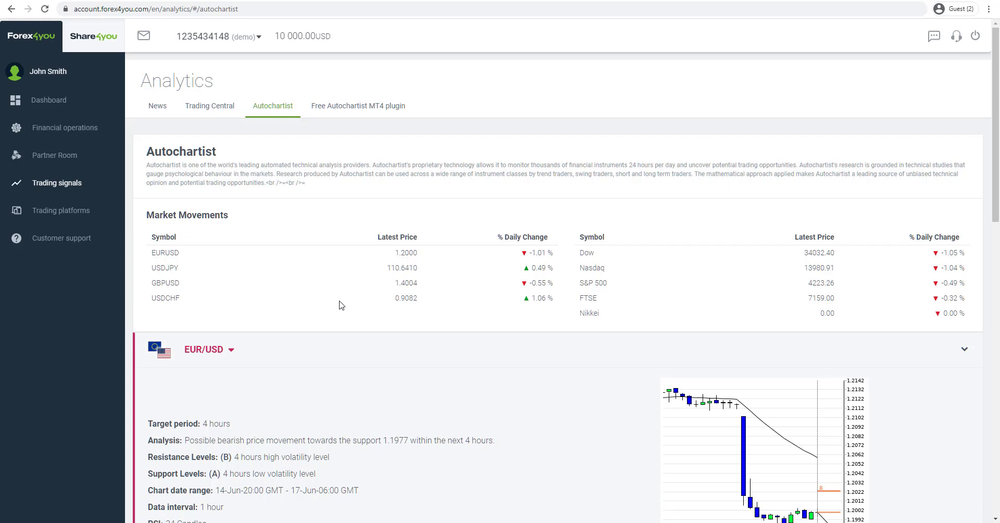
pyautogui.scroll(-3)
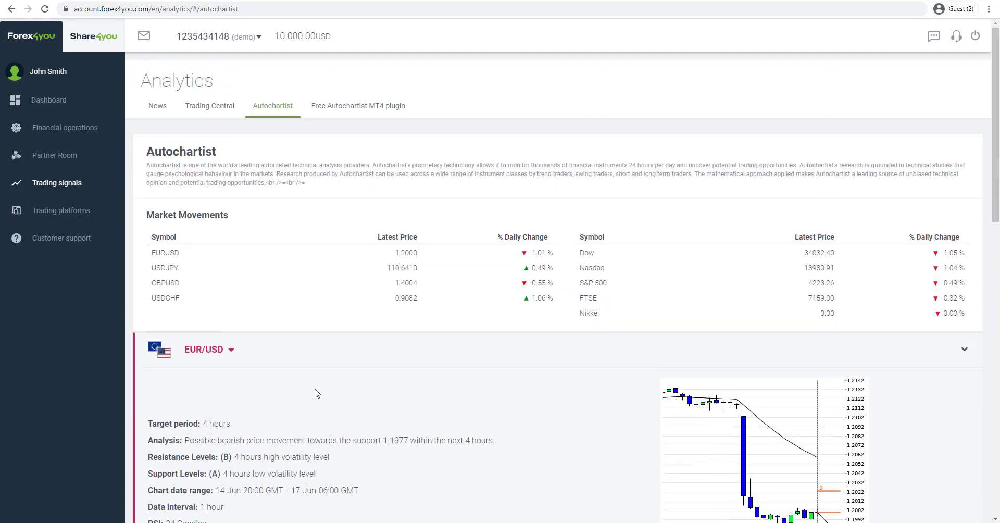
pyautogui.moveTo(403, 202)
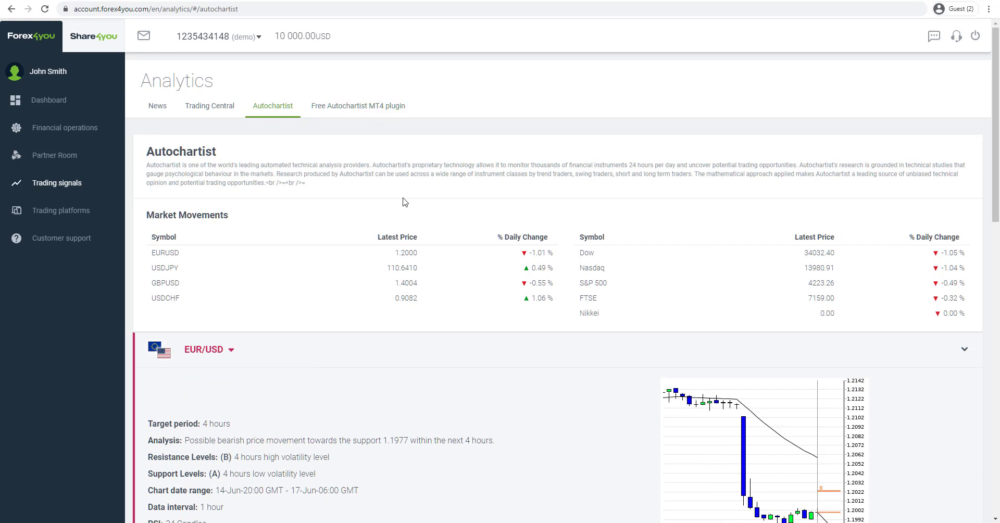
pyautogui.moveTo(254, 231)
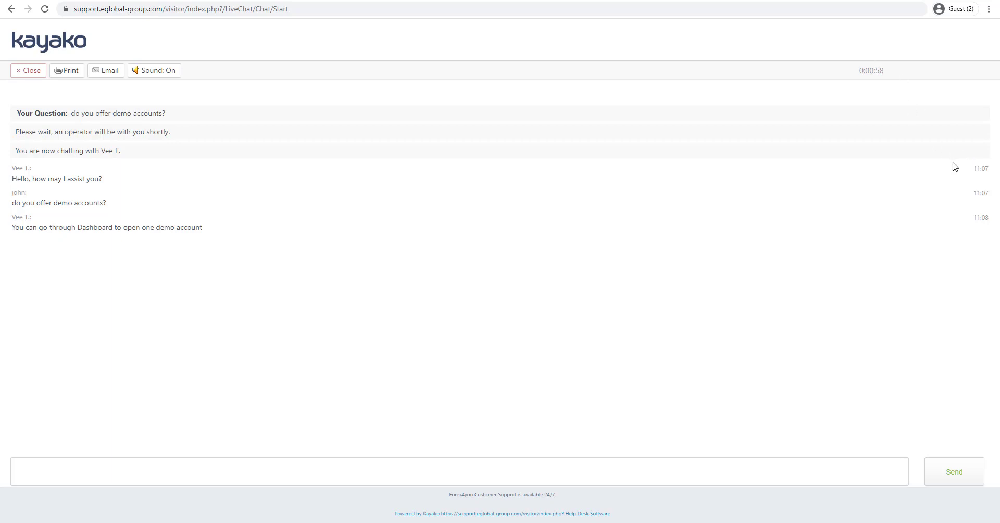
pyautogui.moveTo(342, 259)
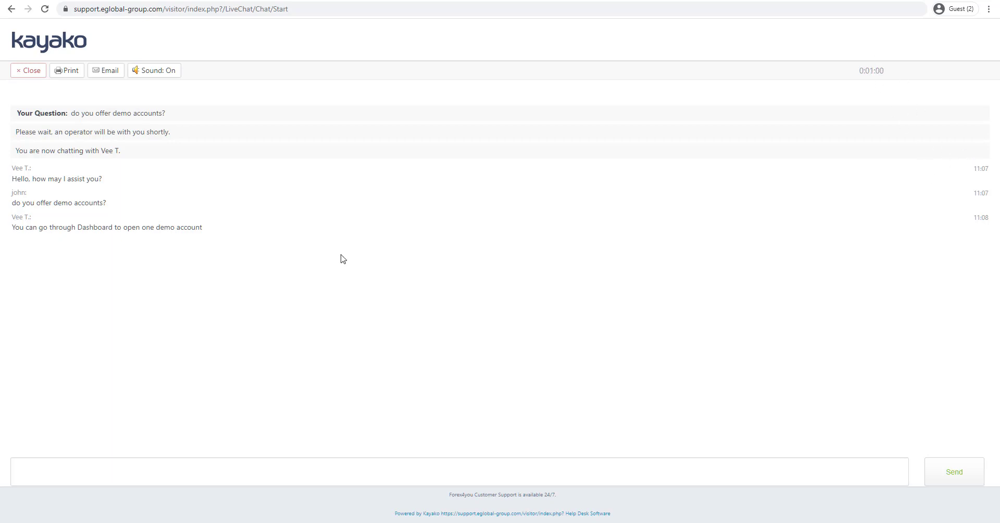
pyautogui.moveTo(120, 260)
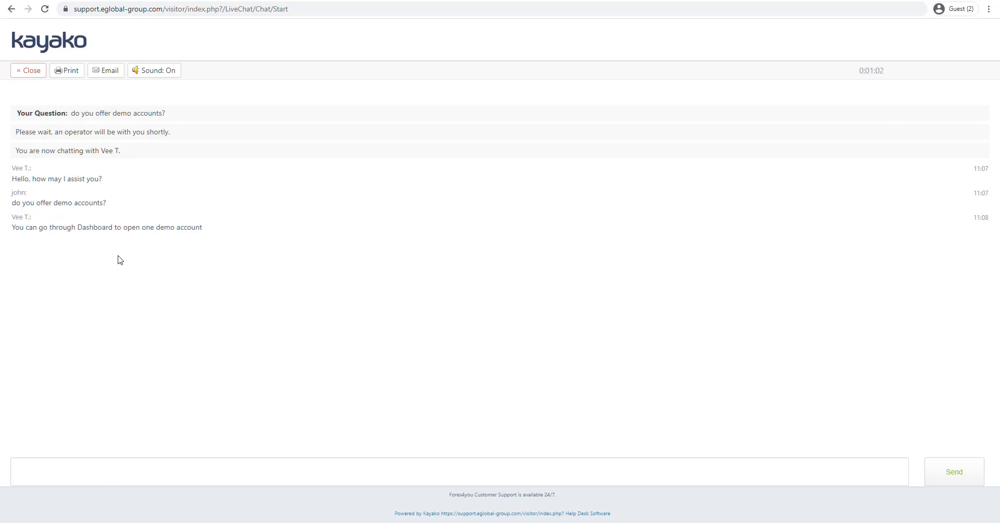
pyautogui.moveTo(256, 295)
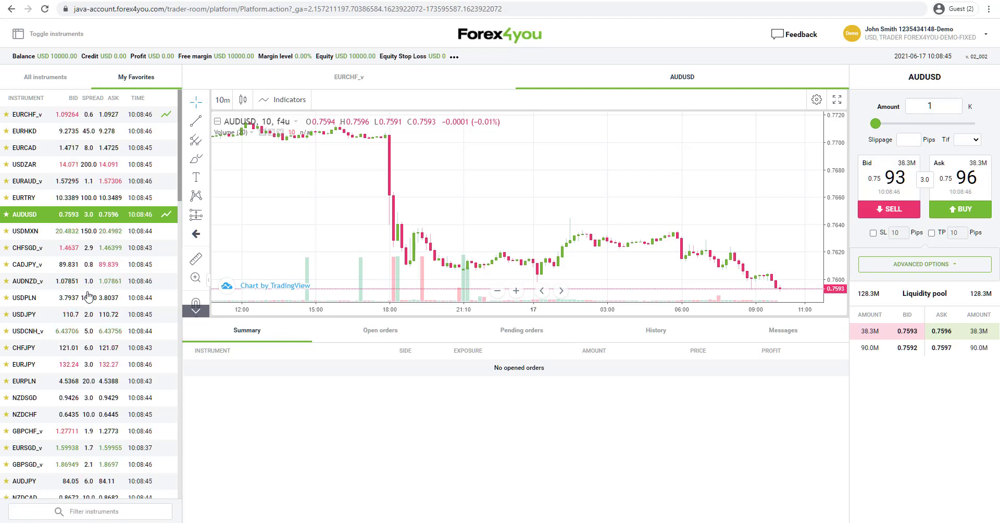
pyautogui.moveTo(508, 226)
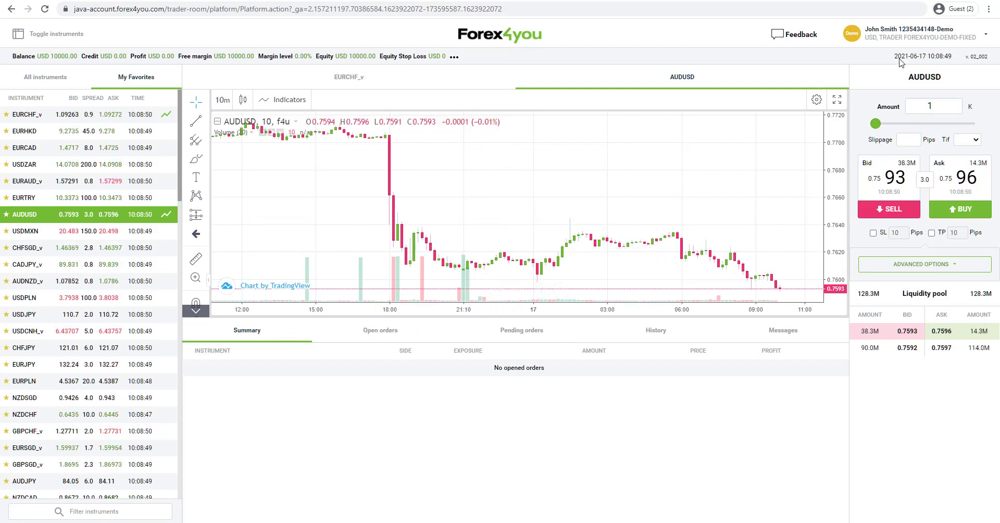
pyautogui.moveTo(170, 154)
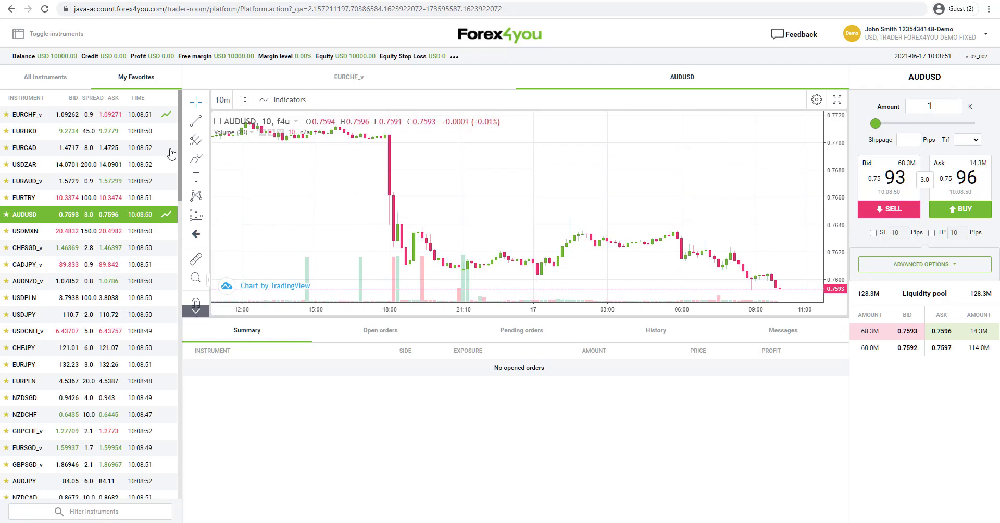
# Scroll through the All instruments list of variable-spread FX pairs beside the AUDUSD chart
pyautogui.scroll(-3)
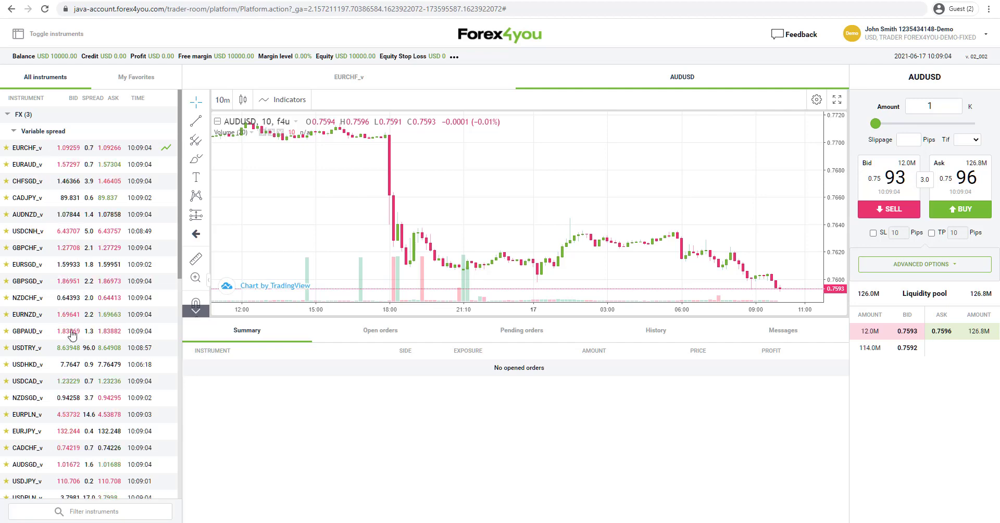
pyautogui.scroll(-3)
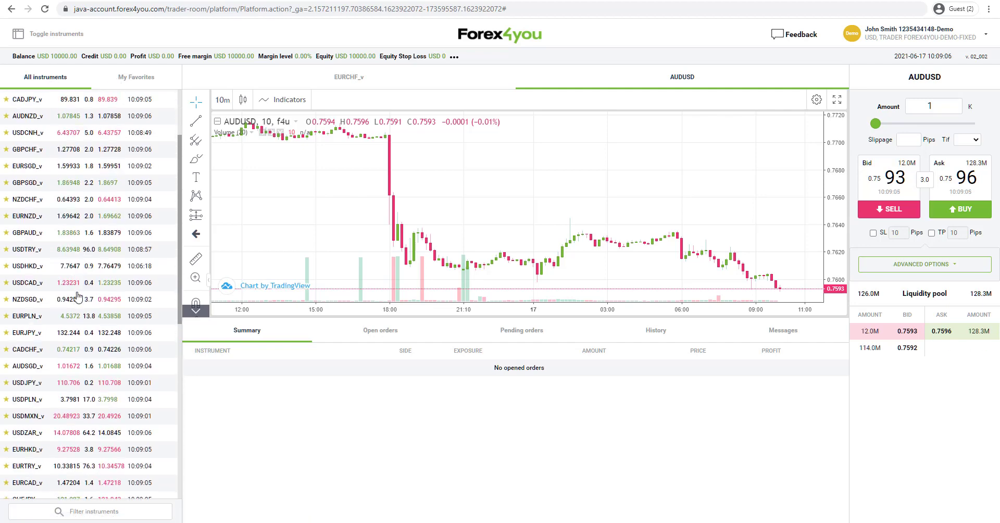
pyautogui.scroll(-3)
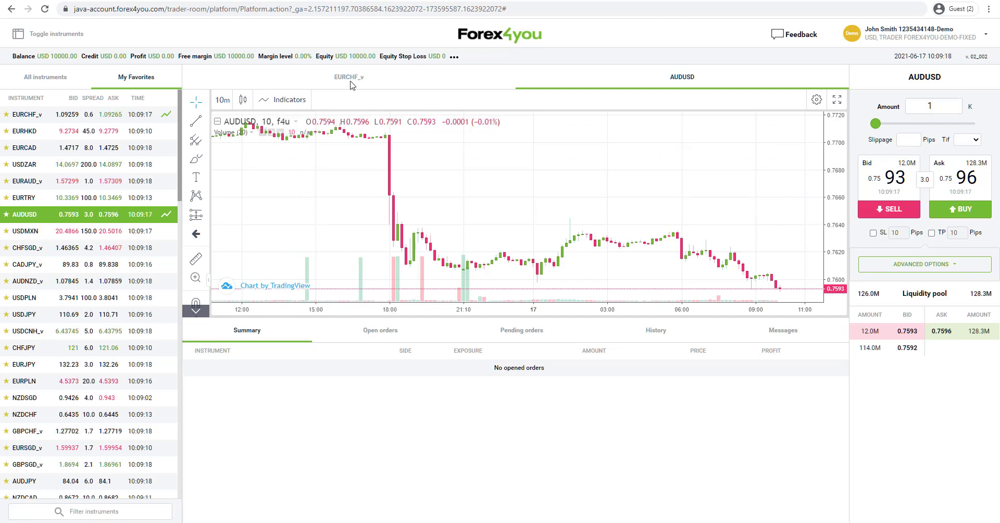
pyautogui.moveTo(295, 169)
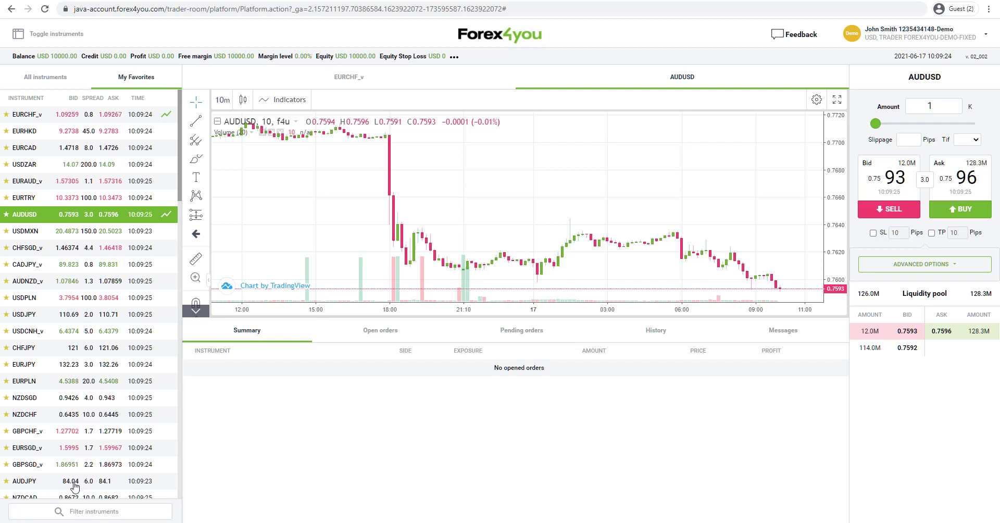
pyautogui.moveTo(579, 243)
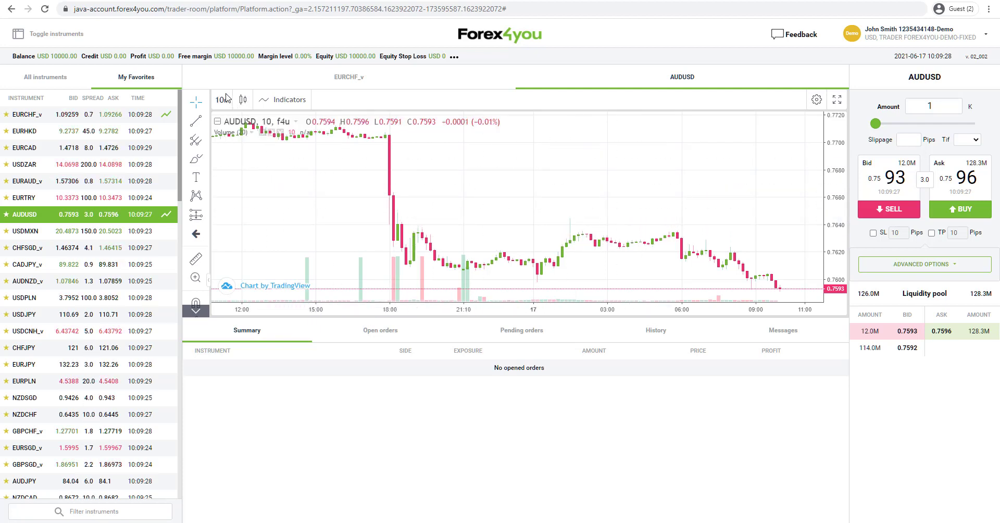
# Browse the chart timeframe, style and indicator lists for AUDUSD, then dismiss the indicators list
pyautogui.click(222, 99)
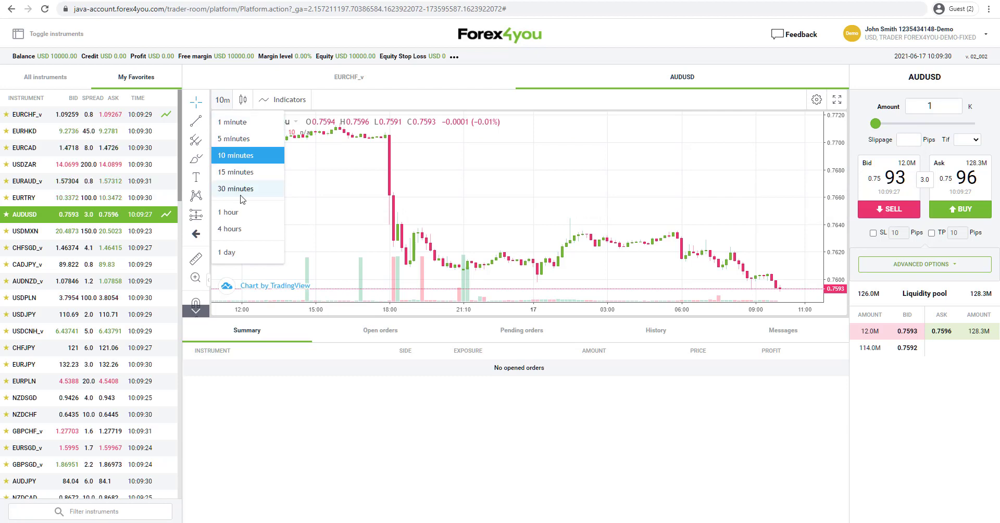
pyautogui.click(243, 100)
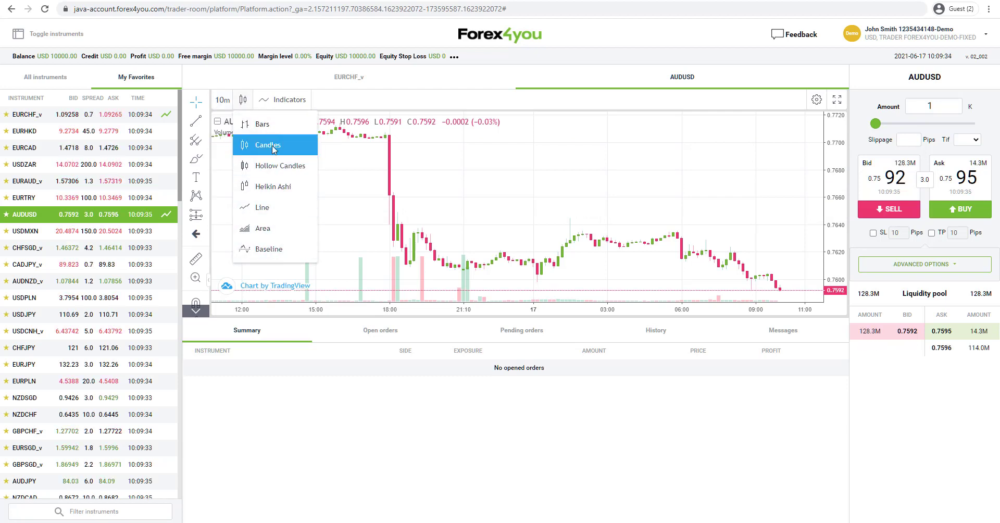
pyautogui.click(288, 100)
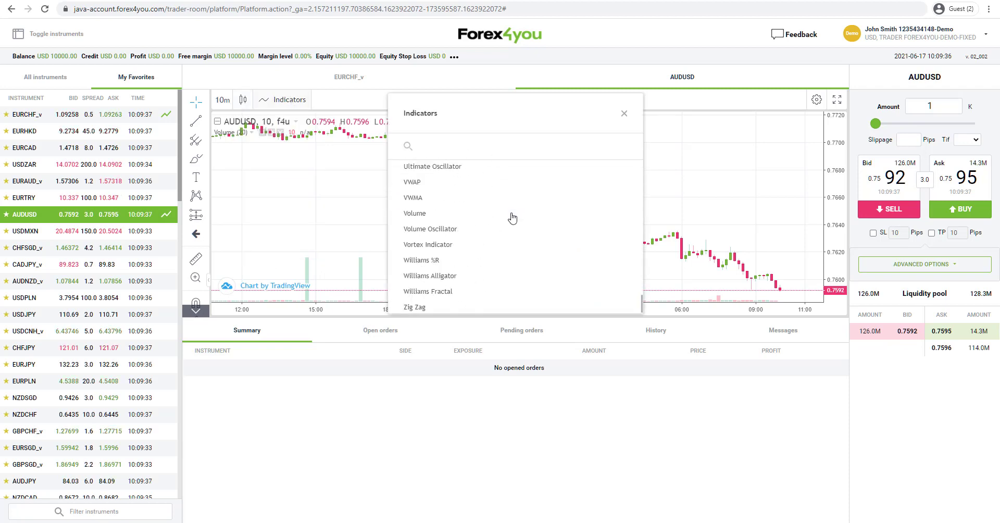
pyautogui.scroll(3)
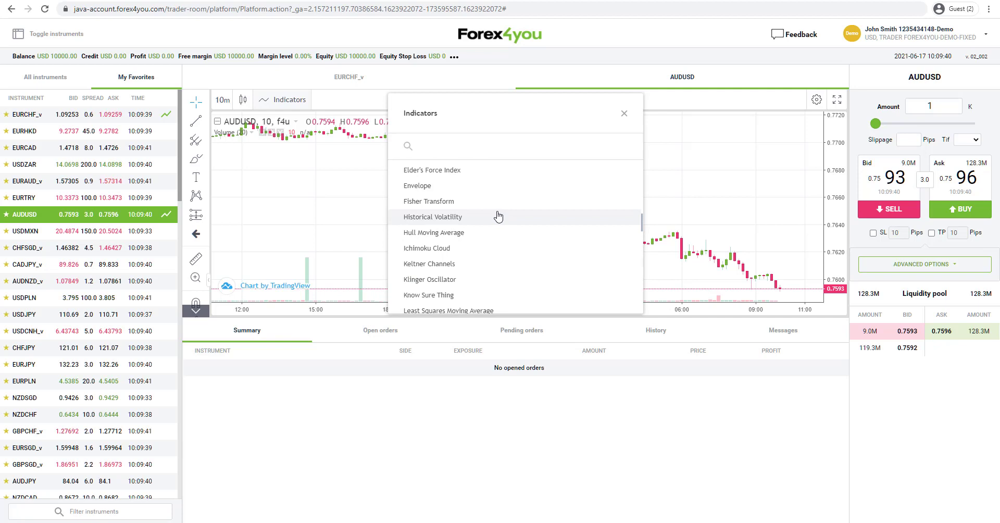
pyautogui.scroll(3)
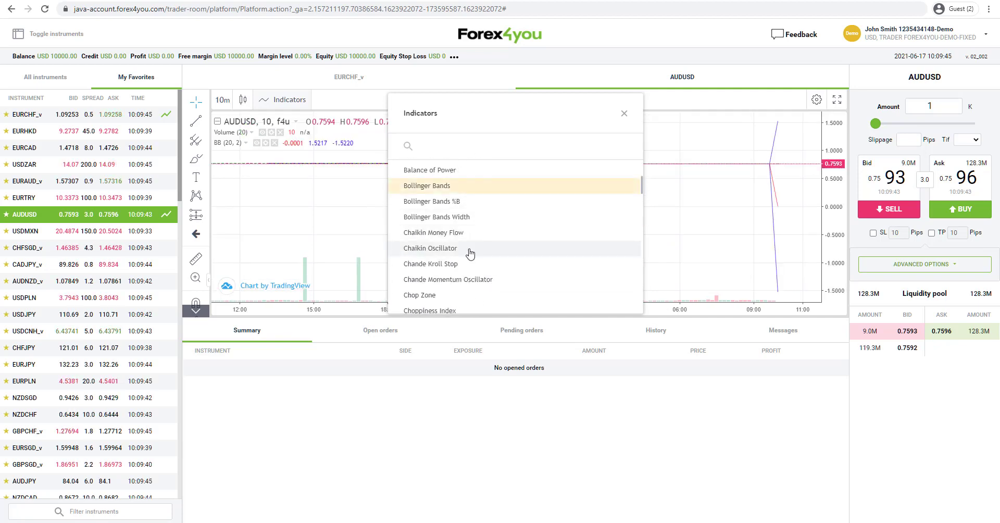
pyautogui.click(623, 113)
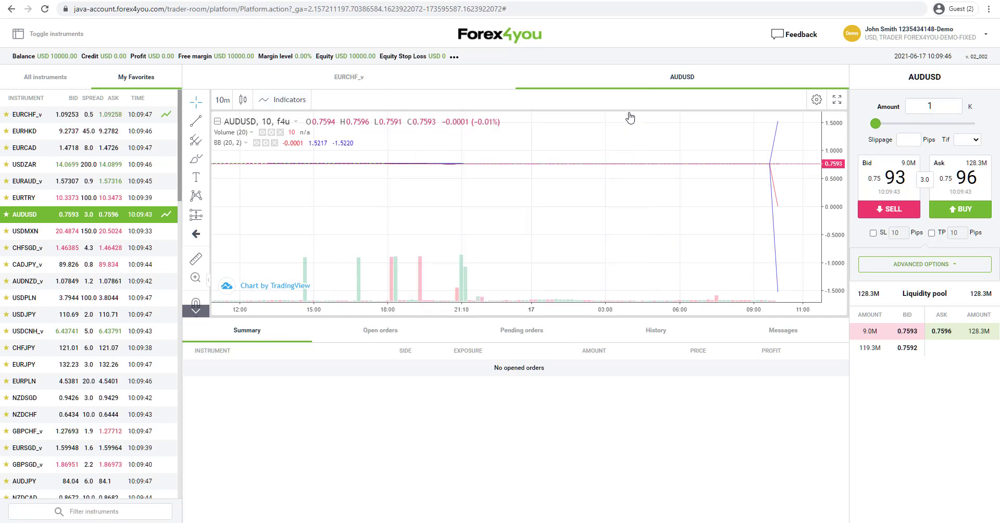
pyautogui.moveTo(337, 187)
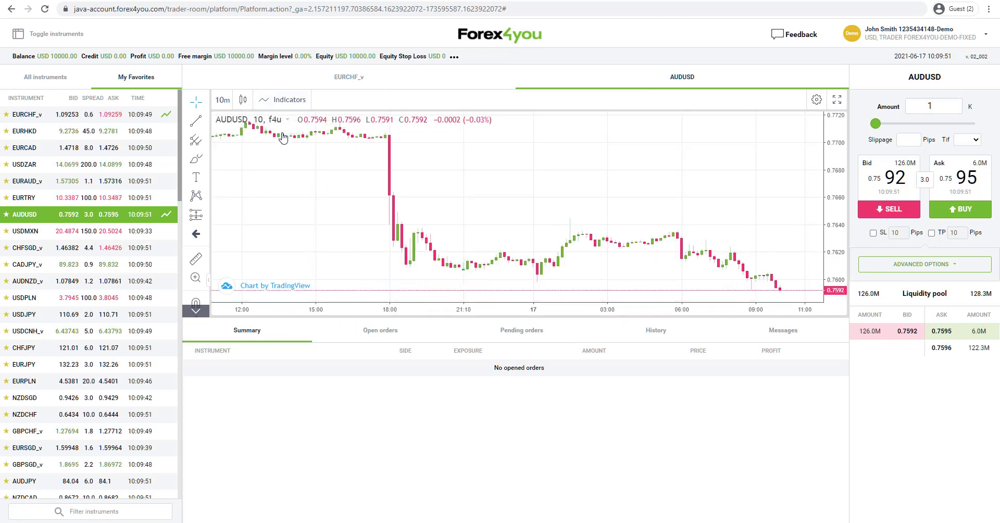
pyautogui.moveTo(267, 137)
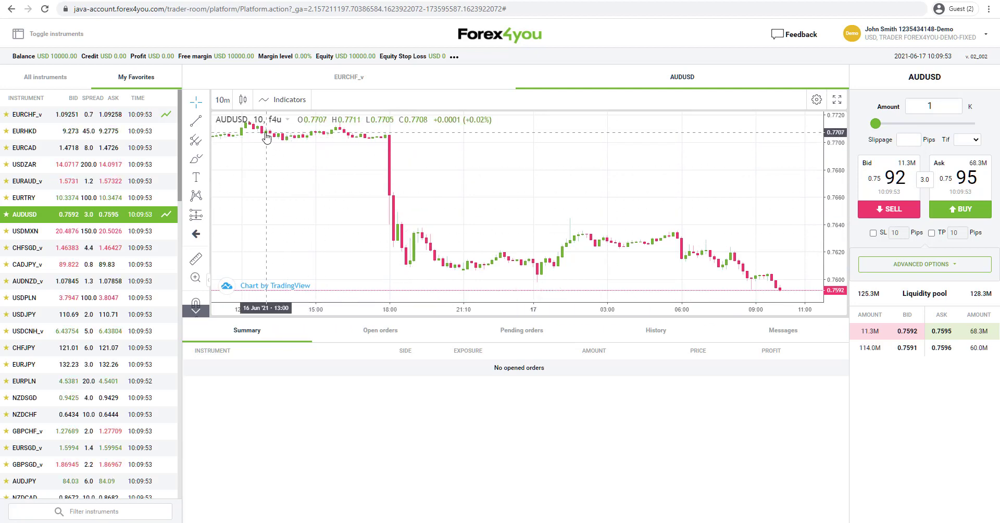
pyautogui.moveTo(246, 160)
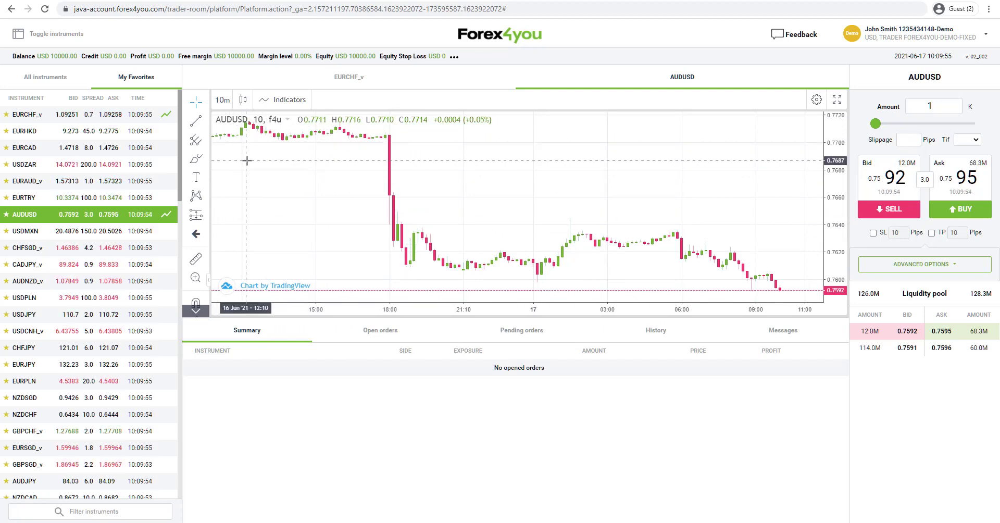
# Expand the advanced order panel for AUDUSD, showing a Buy Limit setup at 0.7585
pyautogui.click(196, 120)
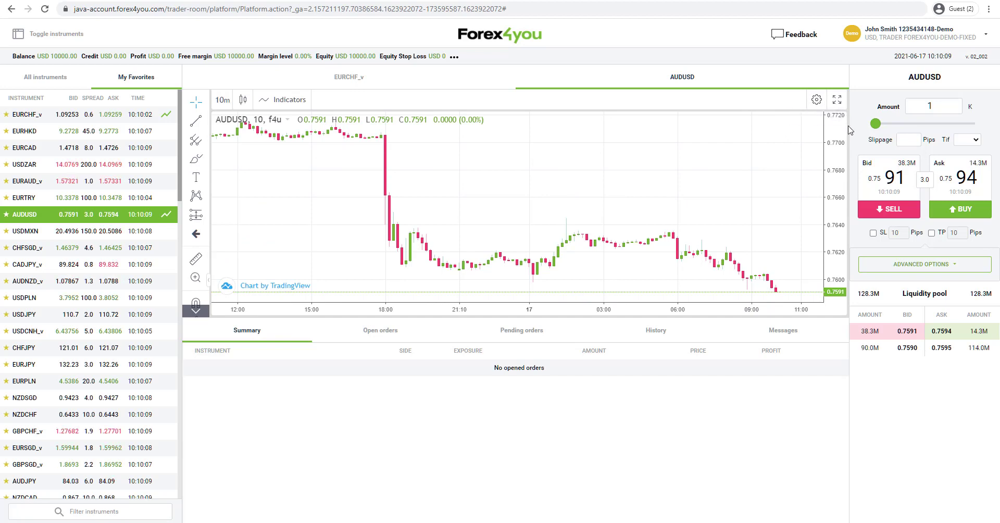
pyautogui.moveTo(714, 210)
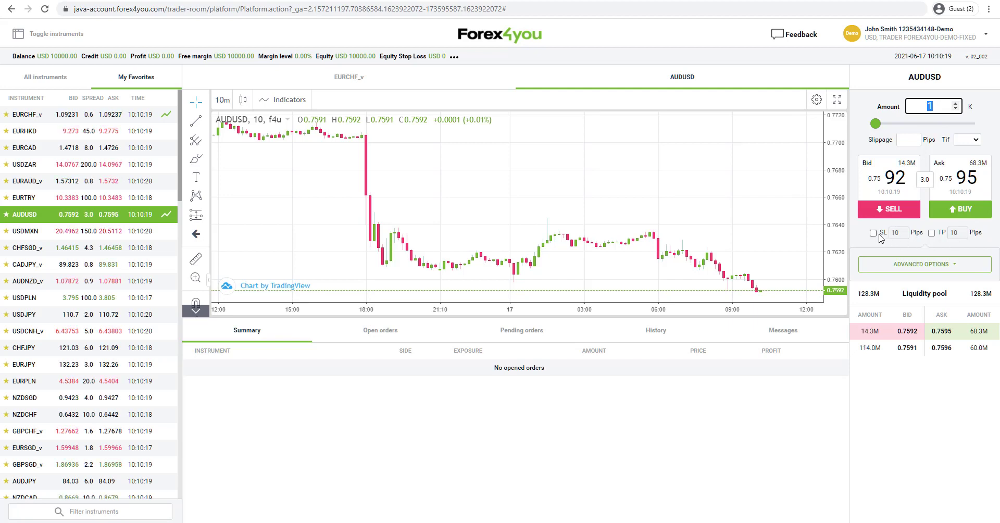
pyautogui.click(924, 263)
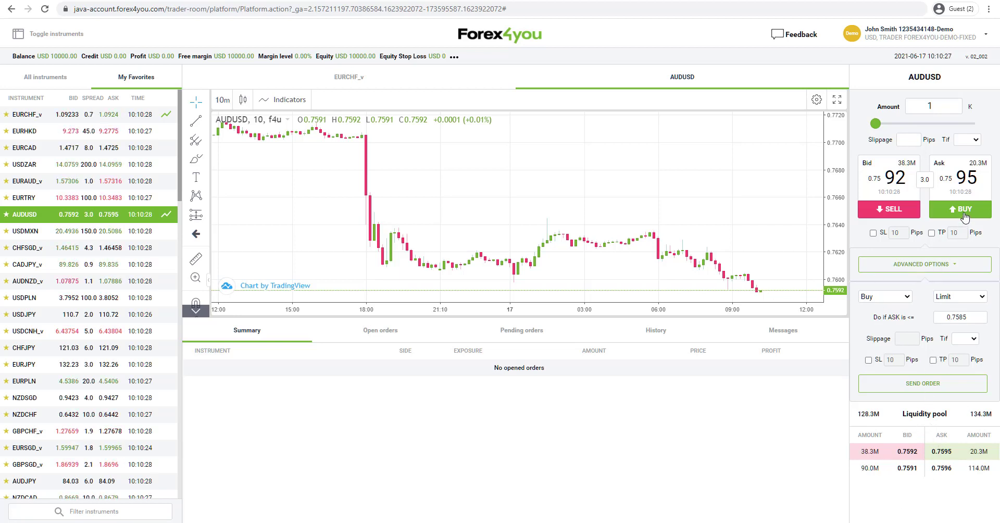
# Buy 1K of AUDUSD at market, then close all positions from the Summary tab
pyautogui.click(959, 209)
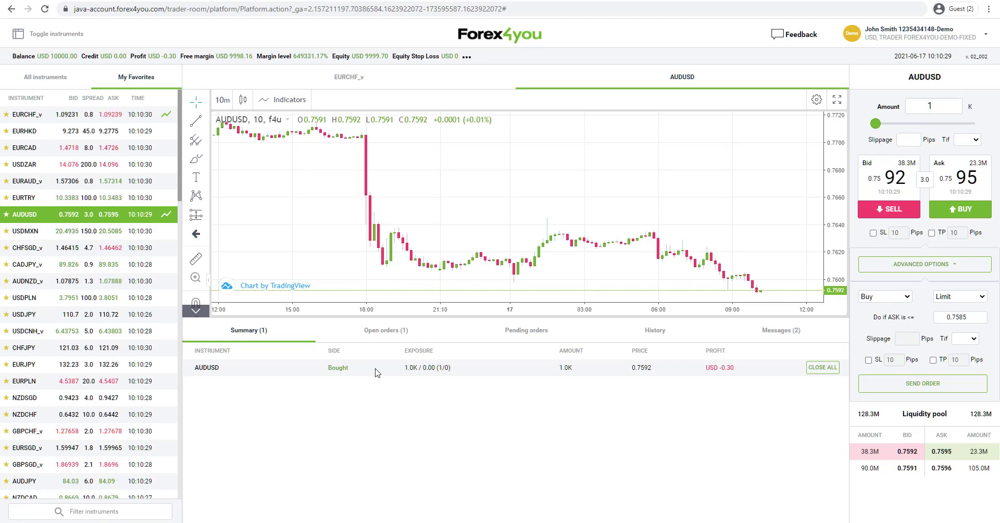
pyautogui.moveTo(705, 373)
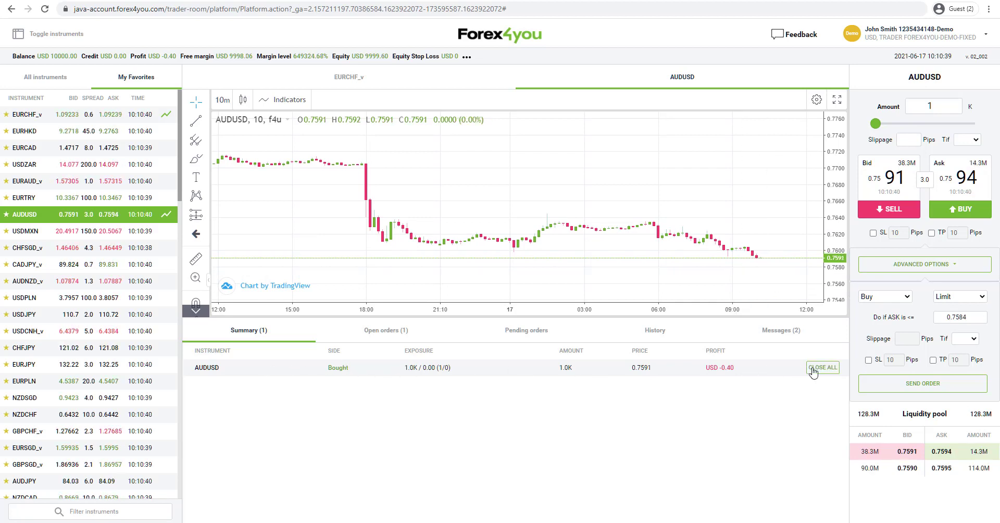
pyautogui.click(822, 367)
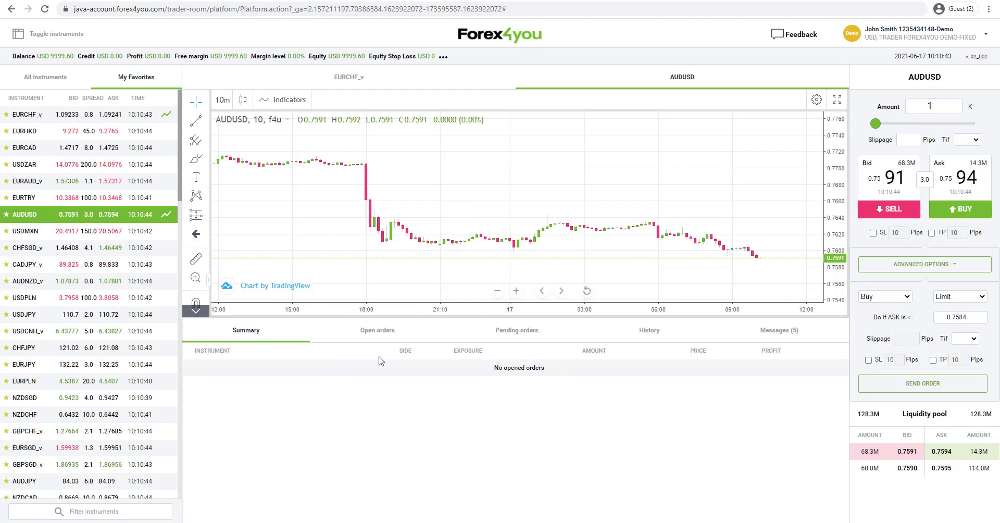
pyautogui.moveTo(496, 416)
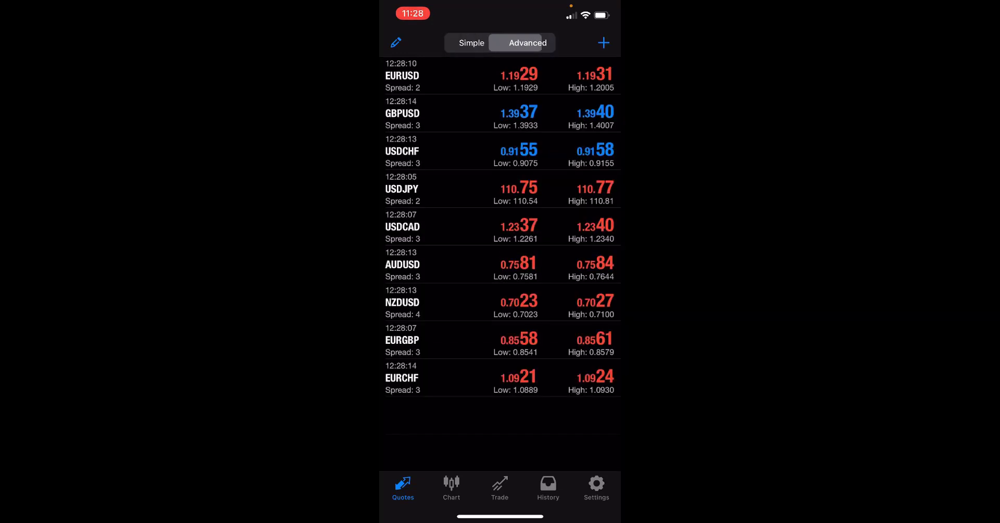
# Browse the Forex symbols available to add, then return to the quotes list
pyautogui.click(603, 43)
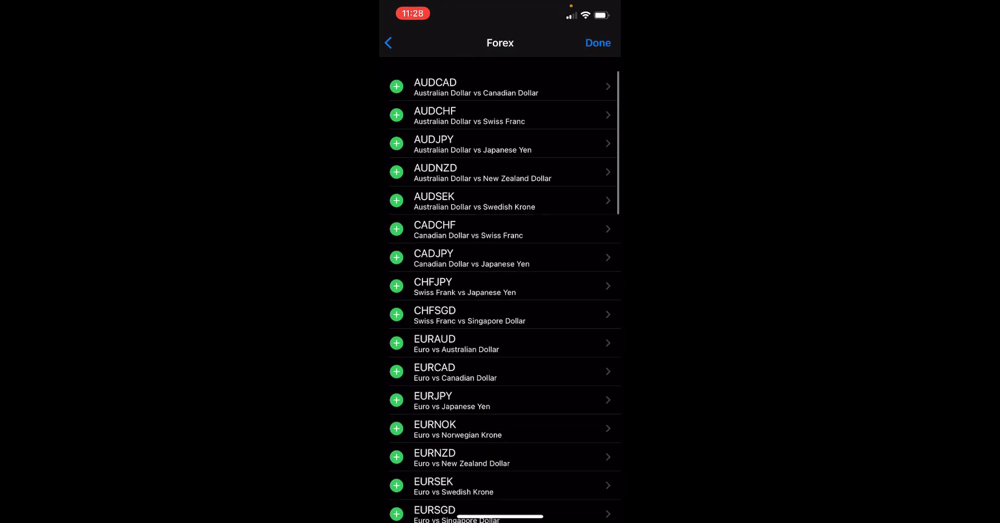
pyautogui.click(388, 42)
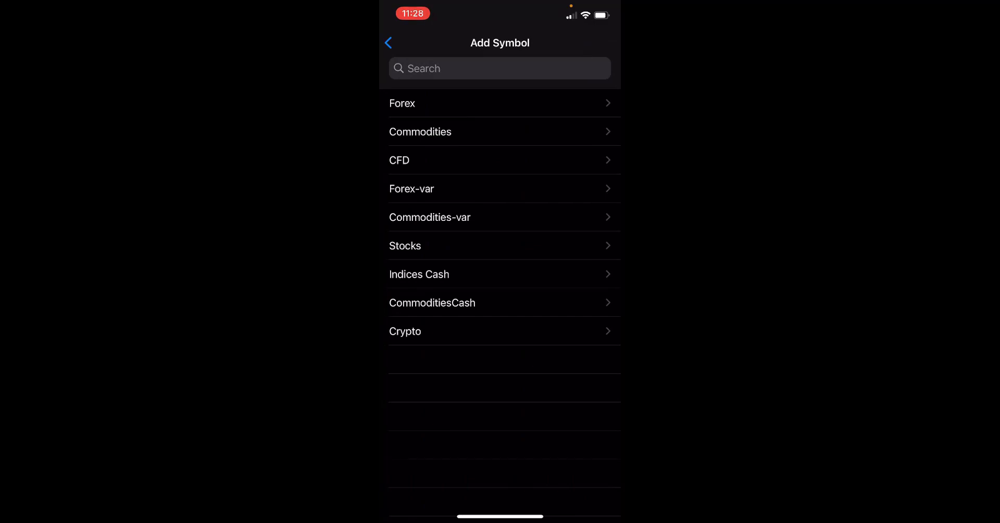
pyautogui.click(388, 43)
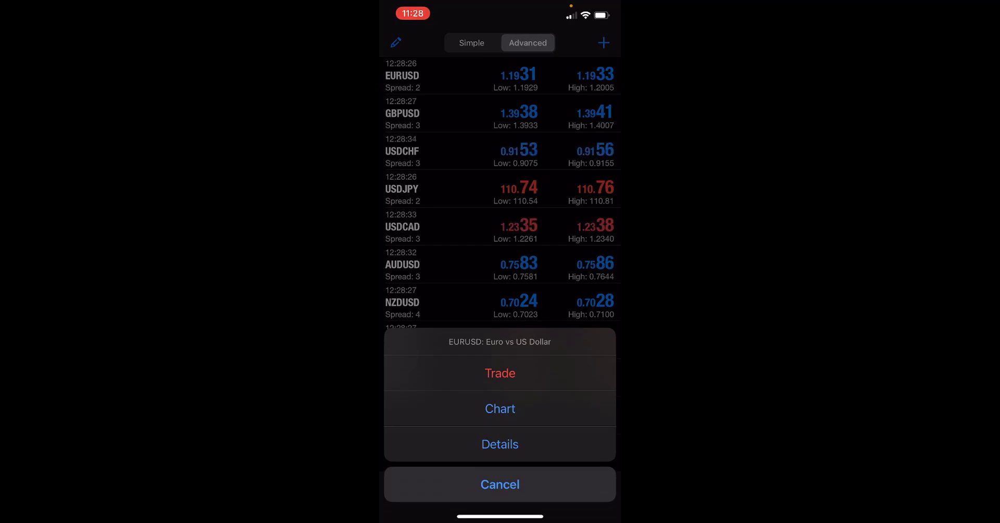
# View EURUSD's contract specifications and return to the quotes list
pyautogui.click(499, 444)
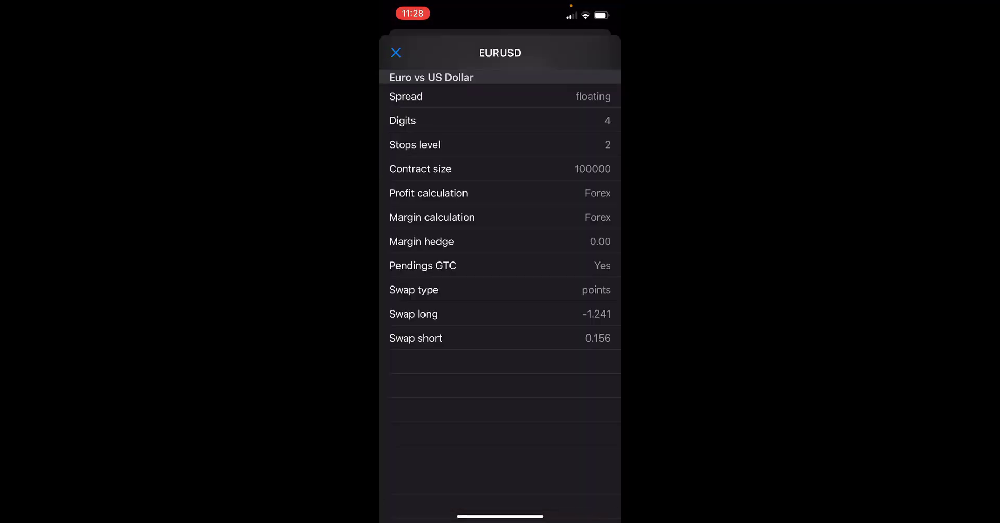
pyautogui.click(396, 52)
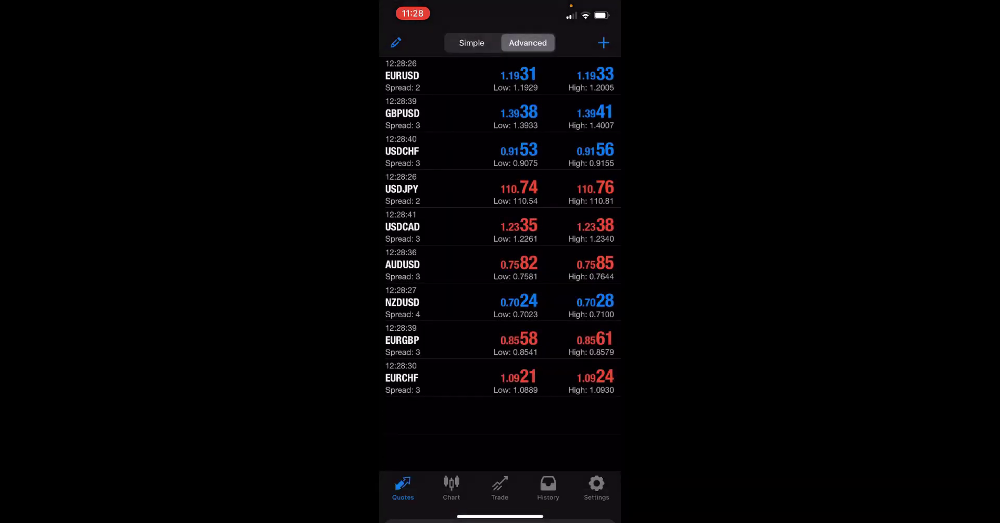
# Show the EURUSD H1 chart and its Indicators list with Moving Average and Relative Strength Index
pyautogui.click(451, 488)
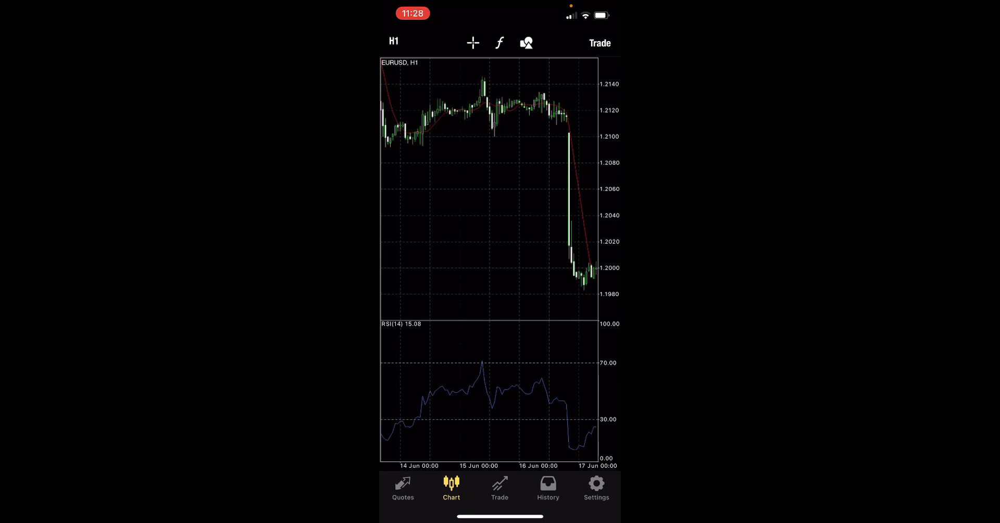
pyautogui.click(394, 42)
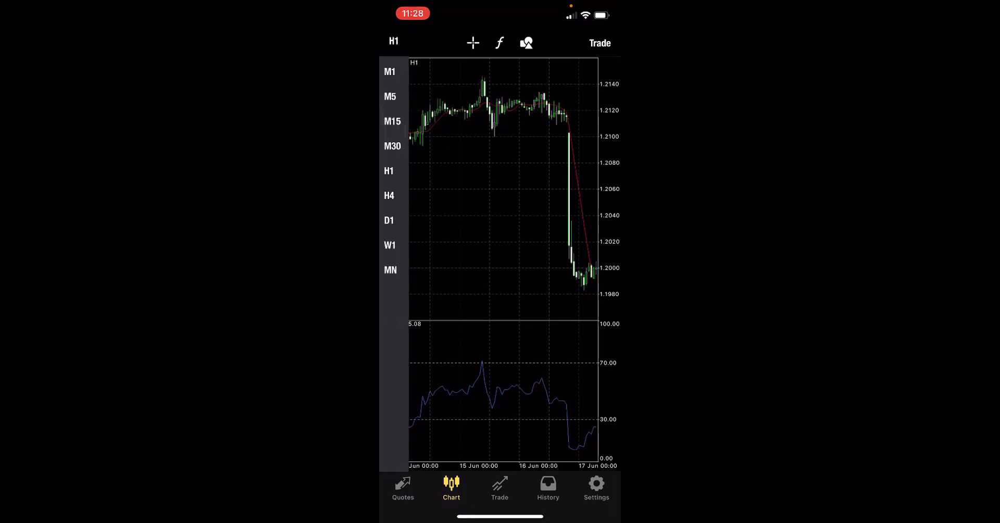
pyautogui.click(499, 43)
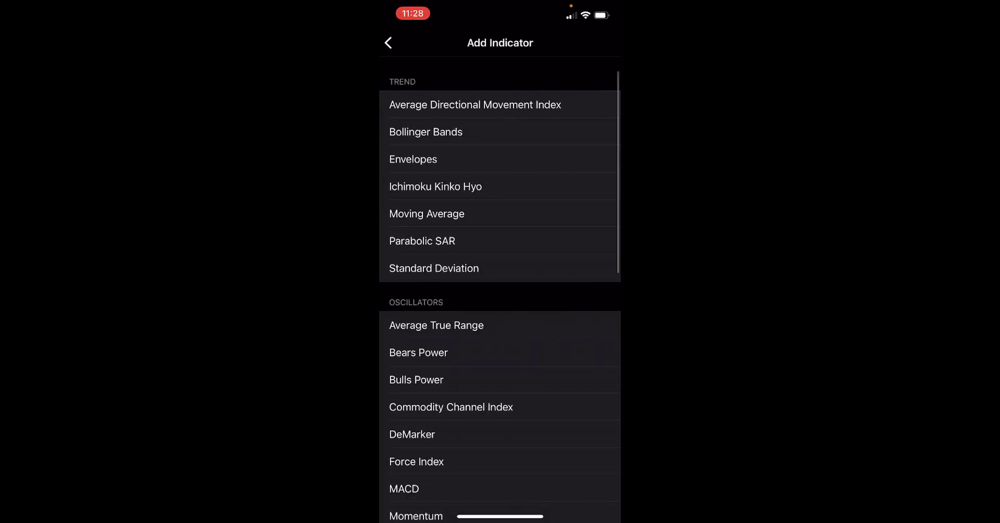
pyautogui.scroll(-3)
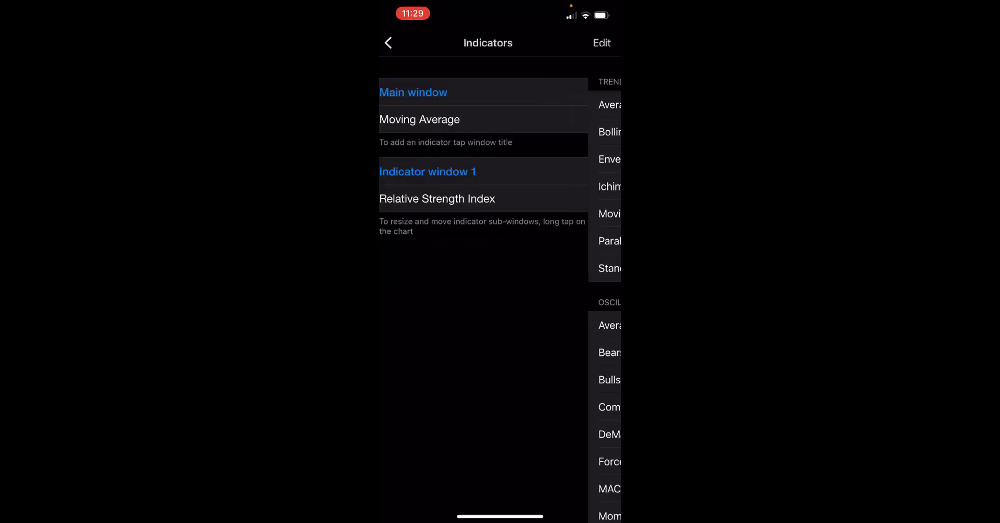
# Place an instant-execution buy of 0.02 lots of EURUSD
pyautogui.click(388, 43)
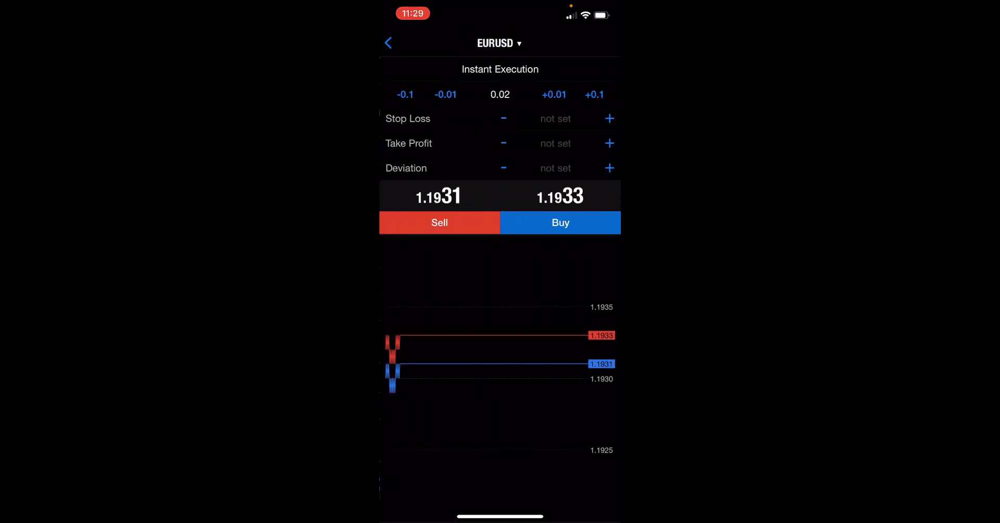
pyautogui.click(499, 69)
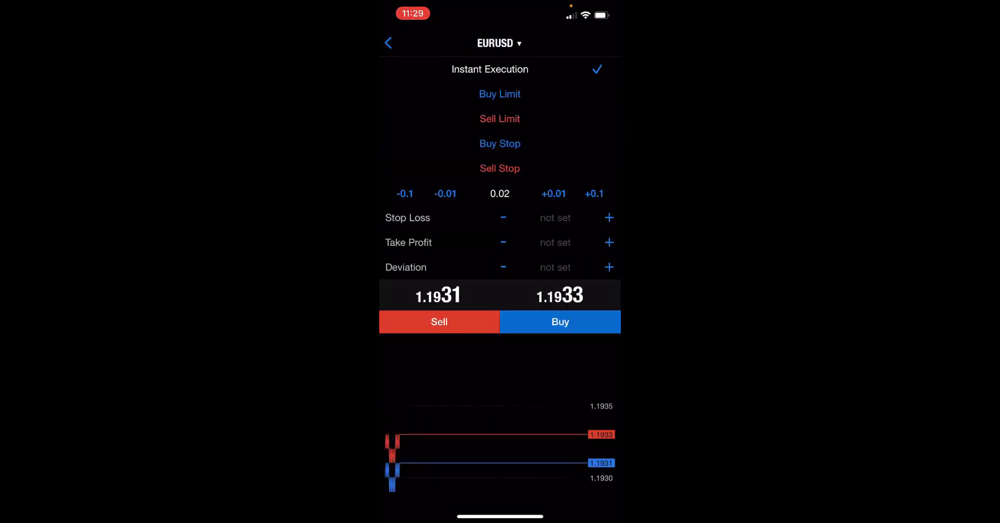
pyautogui.click(499, 69)
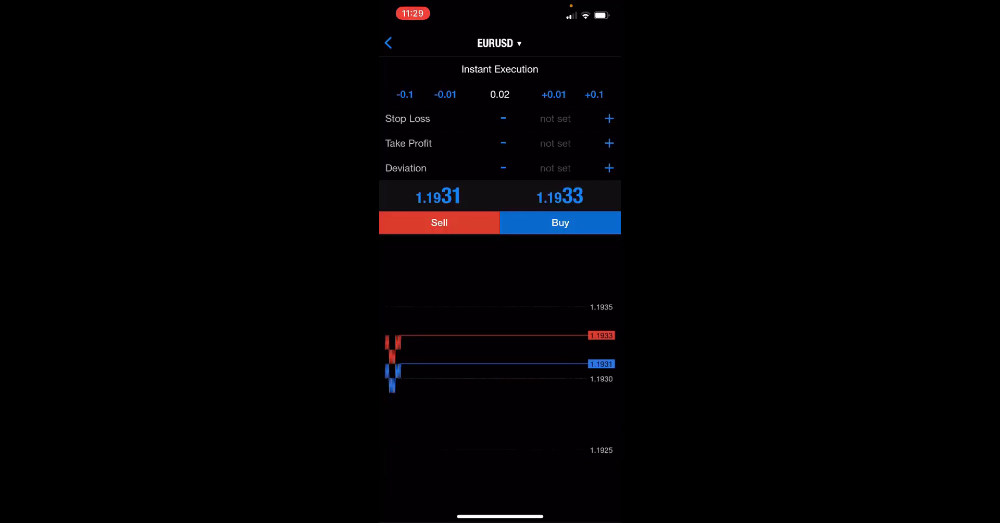
pyautogui.click(388, 42)
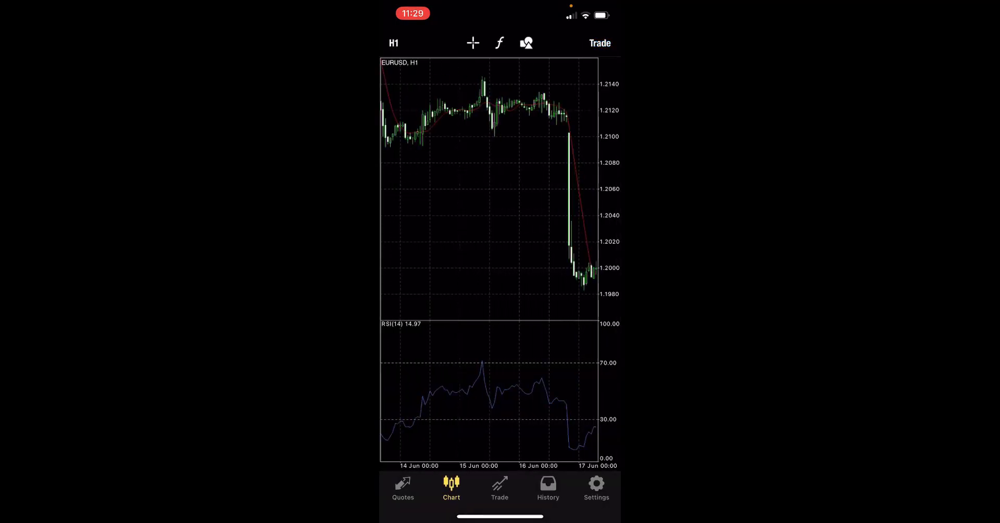
# Review the new EURUSD position and account figures in the Trade tab
pyautogui.click(498, 488)
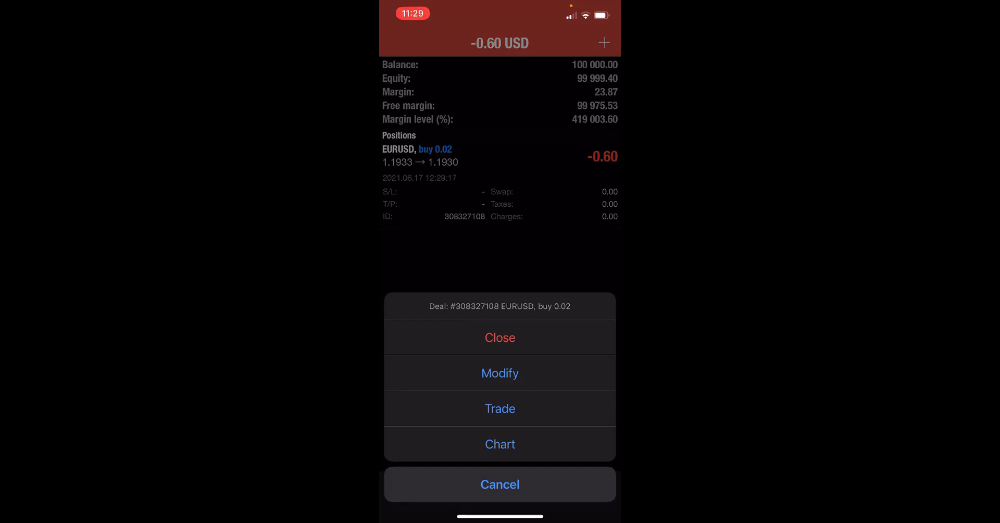
pyautogui.click(499, 484)
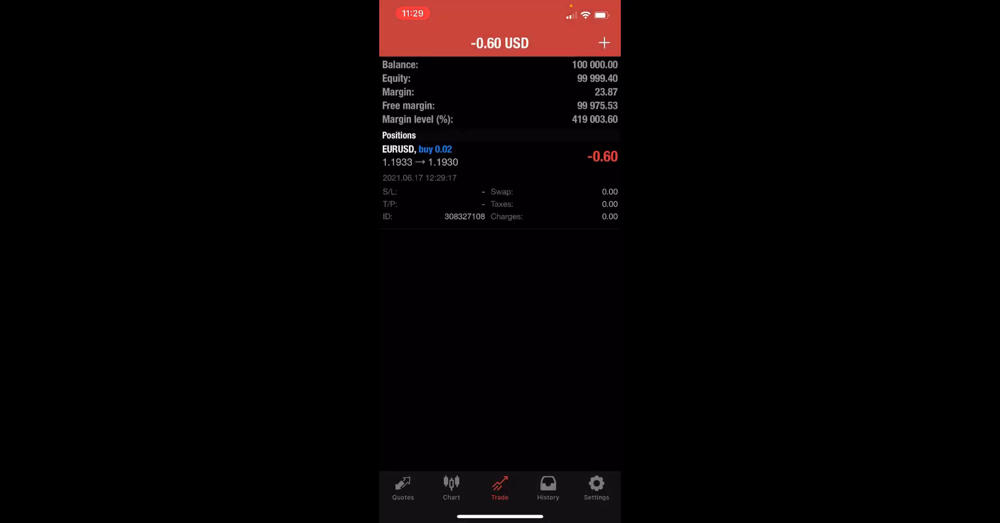